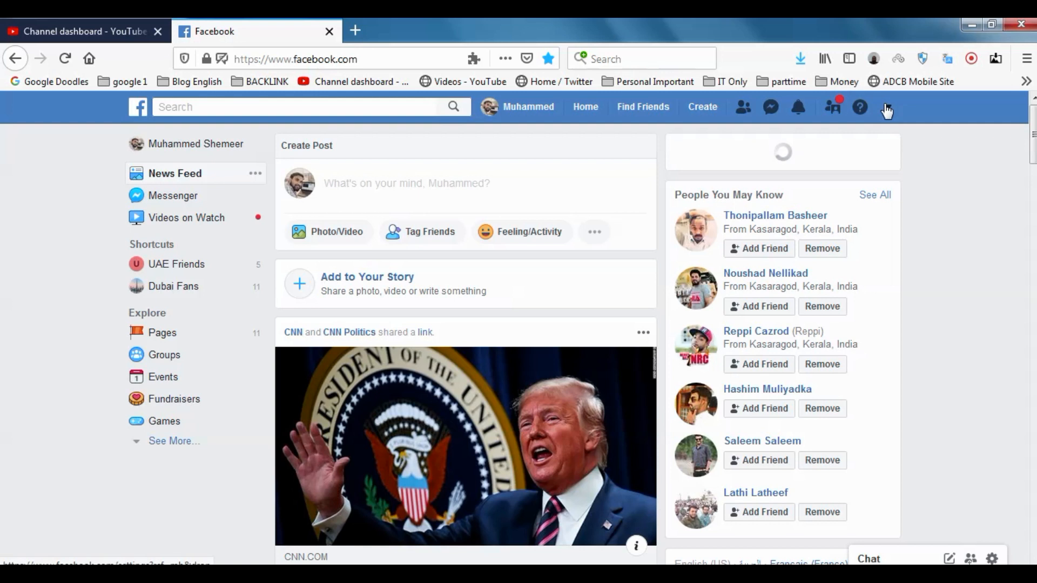
Step: Switch from the news feed to the managed UAE Friends page via the account menu
click(885, 107)
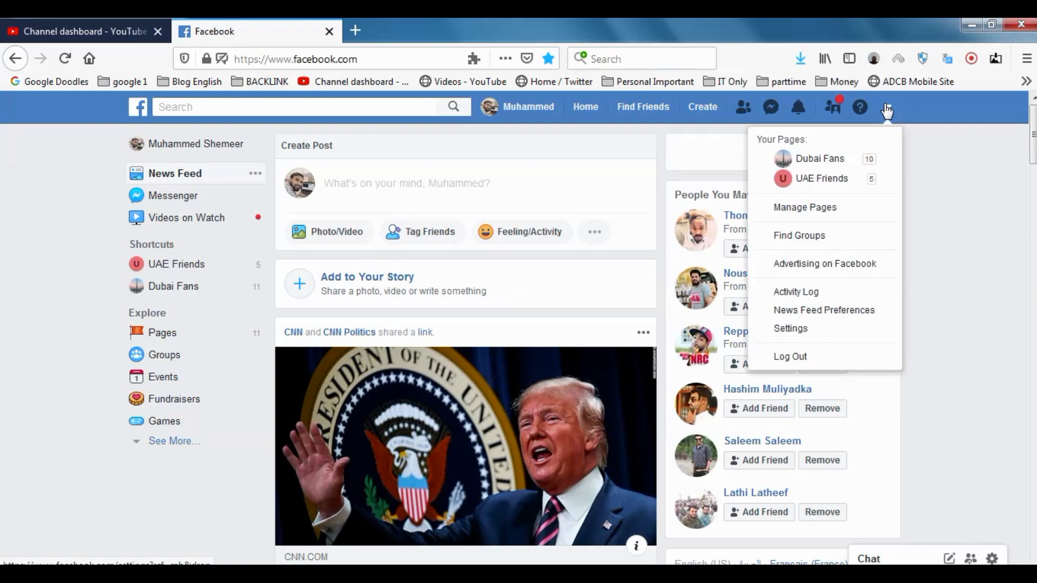
mouse_move(821, 178)
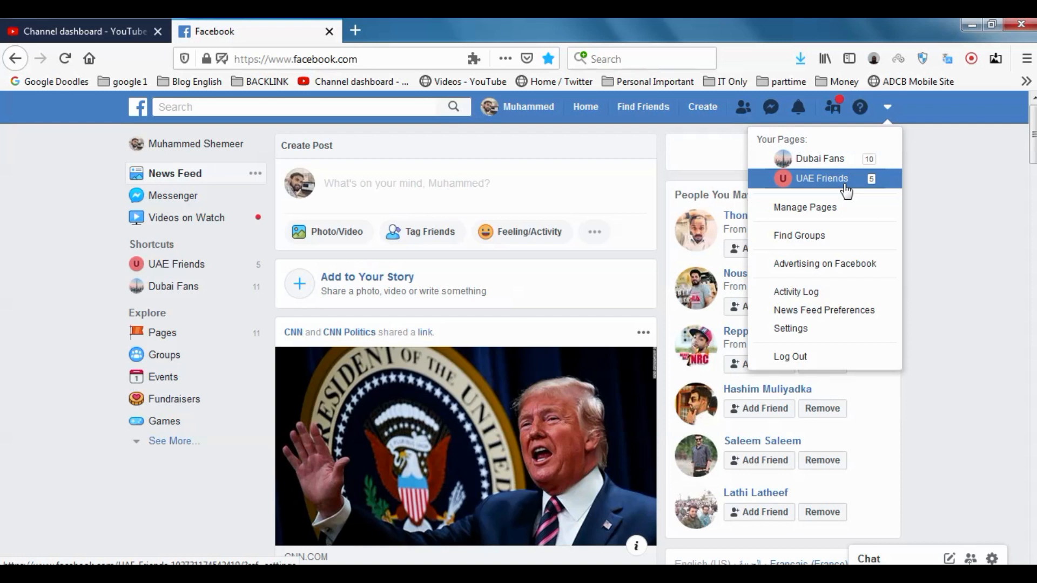
click(821, 179)
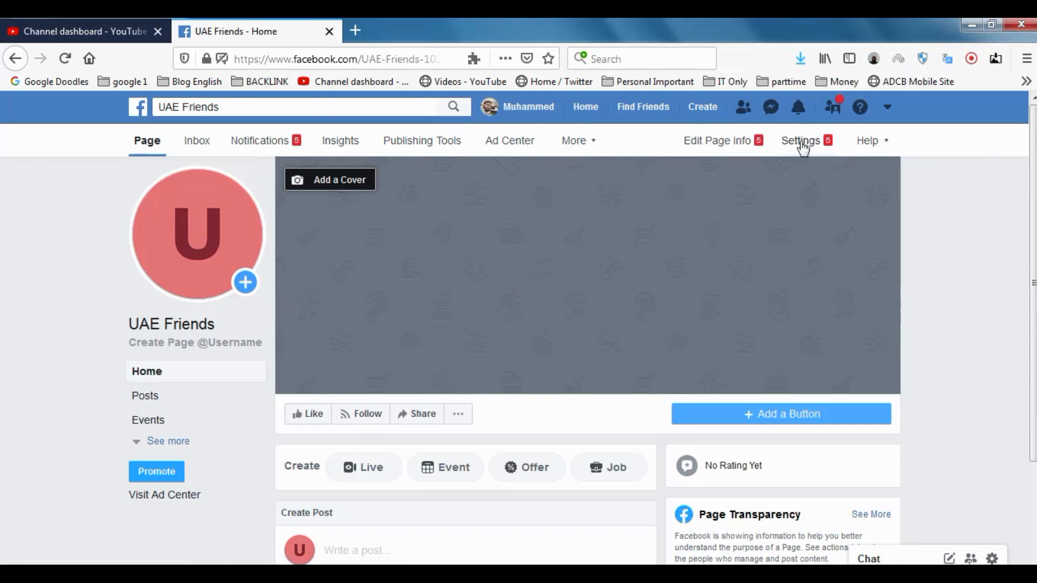
Step: In UAE Friends general settings, change Page Visibility to 'Page unpublished'
click(800, 141)
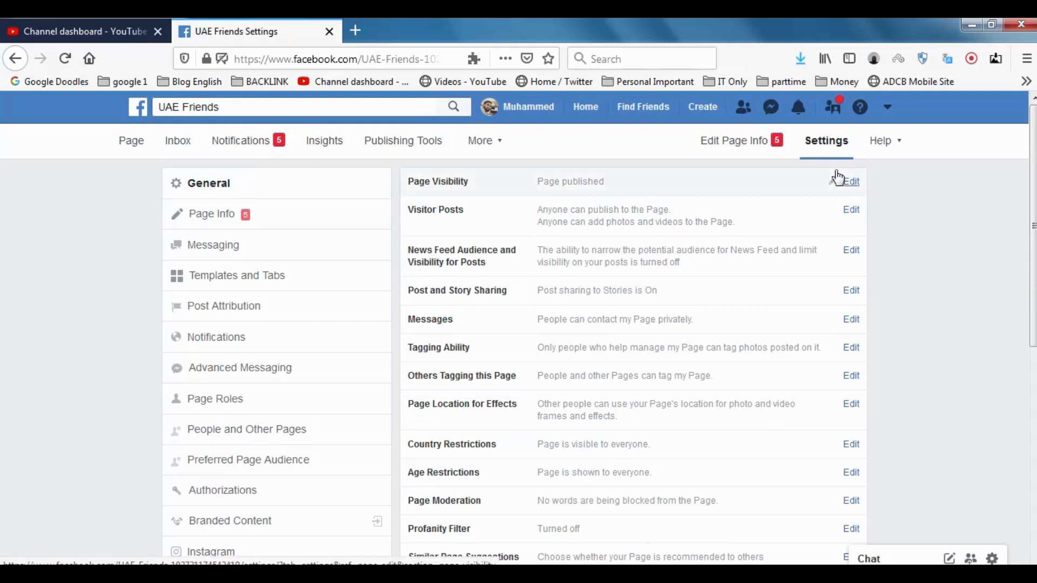
click(850, 182)
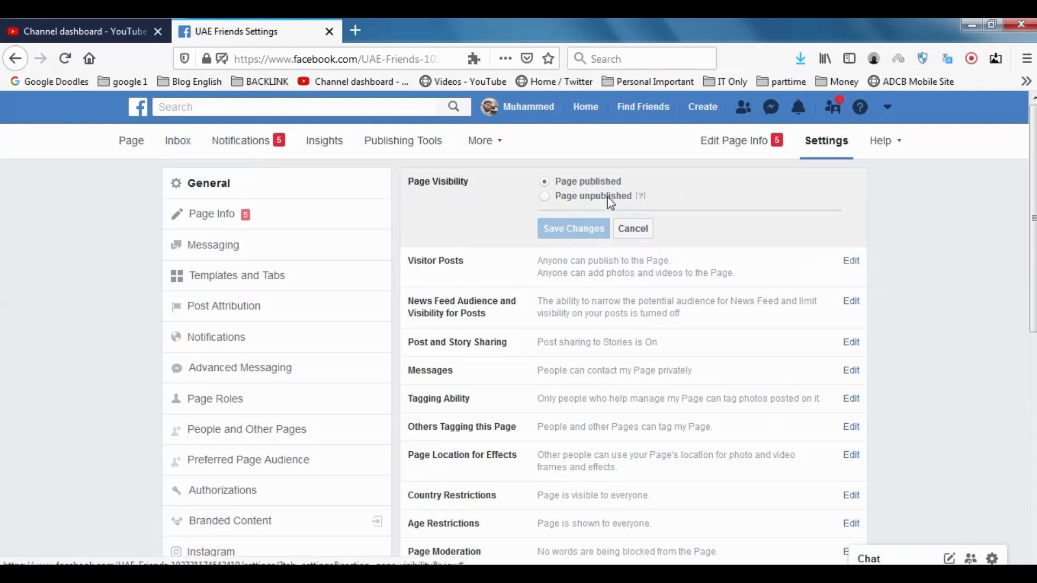
mouse_move(606, 204)
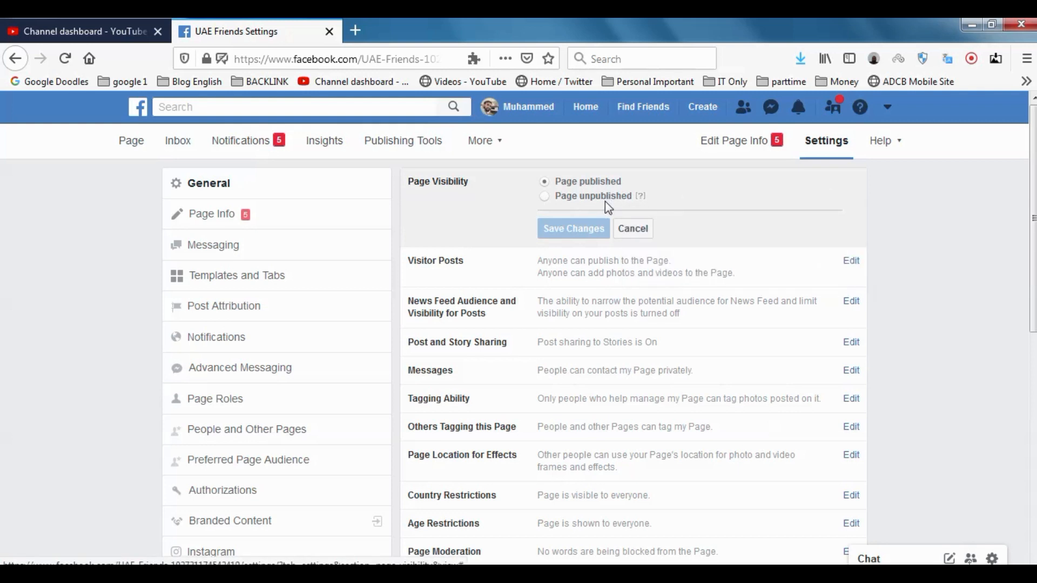
click(545, 195)
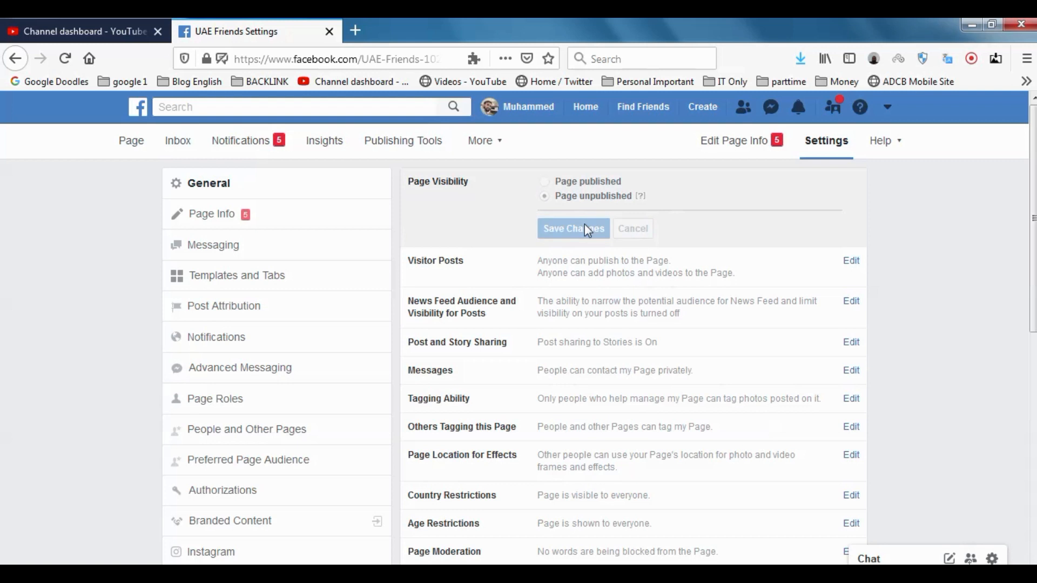
Step: Save the visibility change and select 'I accidentally created the Page' as the reason
click(572, 227)
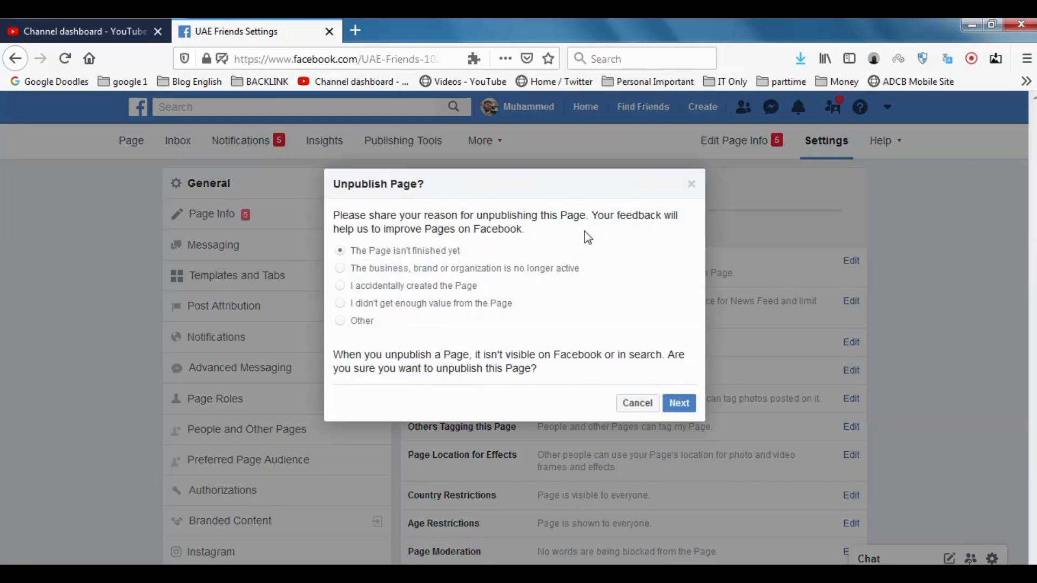
mouse_move(586, 270)
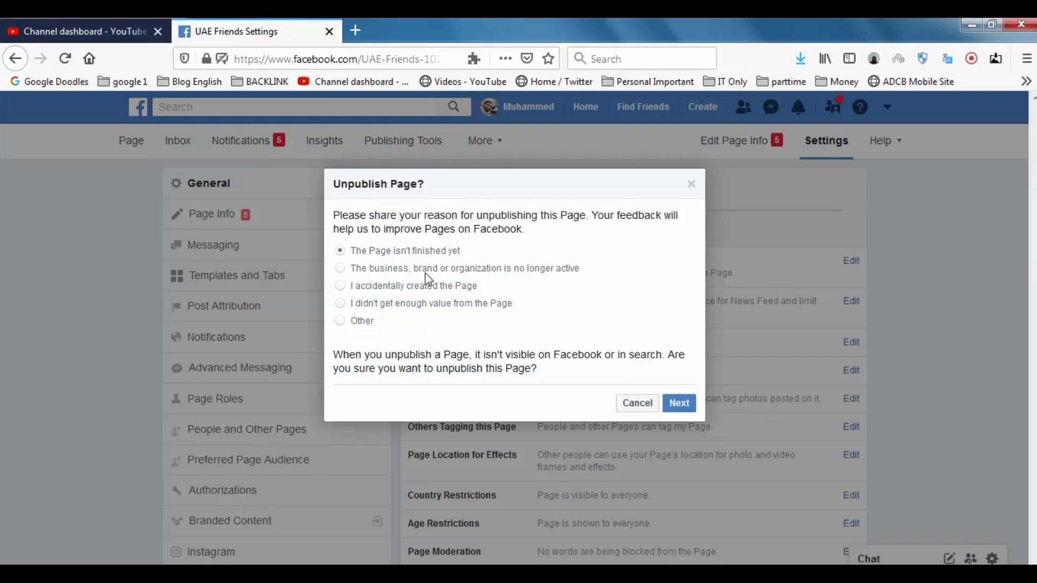
mouse_move(363, 327)
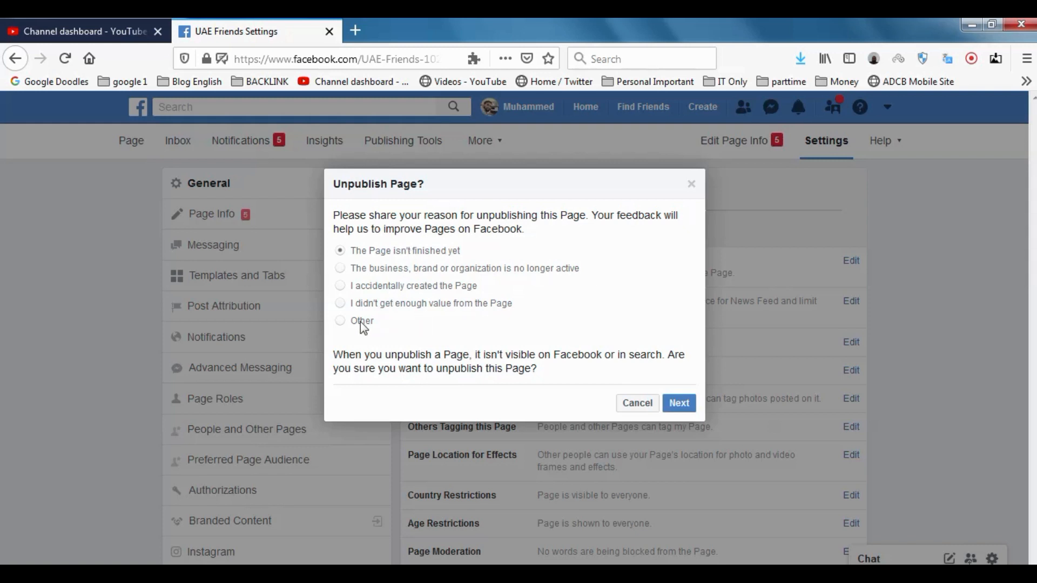
click(341, 321)
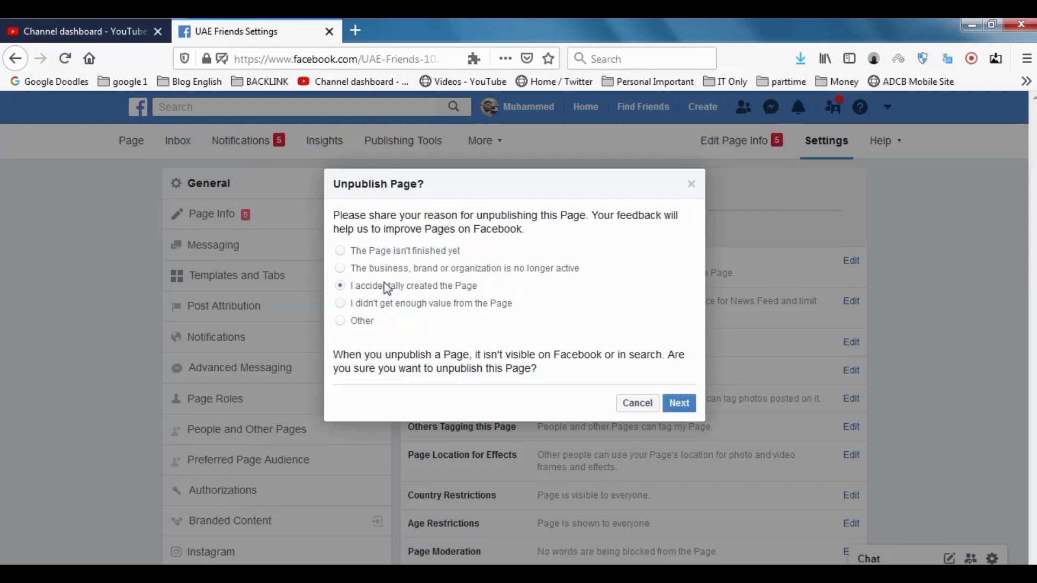
mouse_move(737, 441)
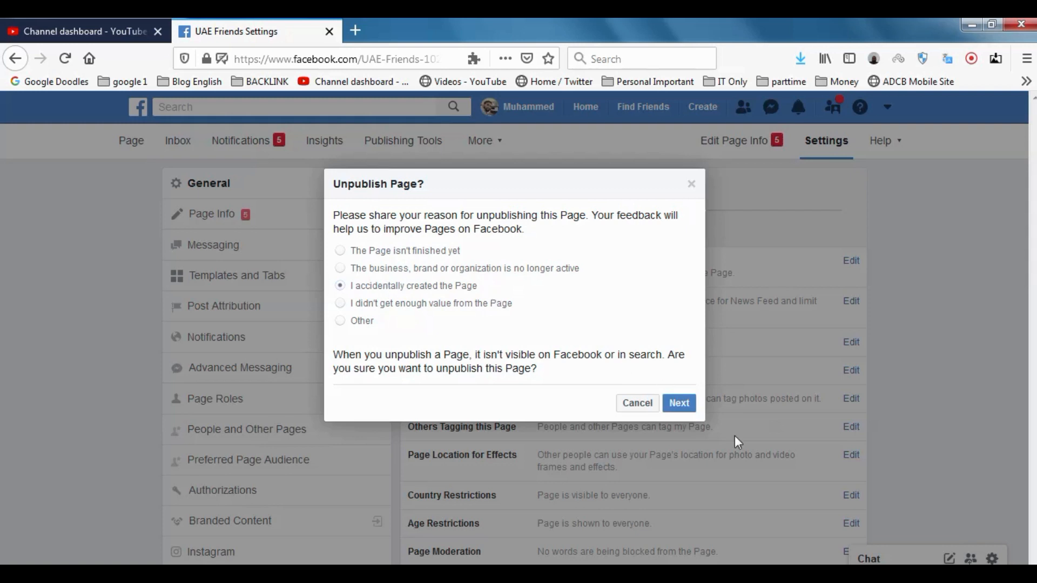
Step: Confirm unpublishing UAE Friends and dismiss the Page Unpublished notice
click(678, 403)
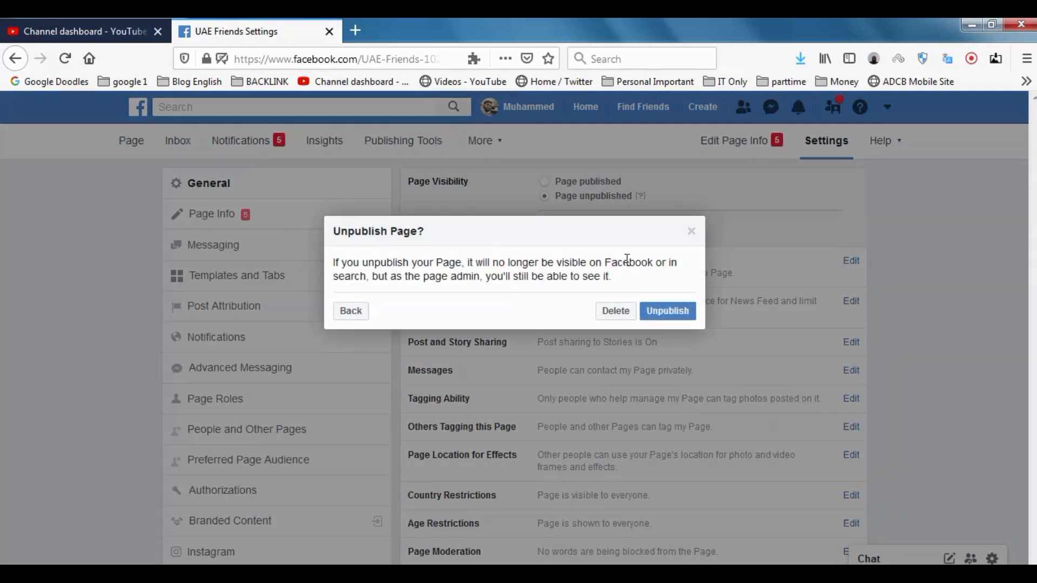
mouse_move(551, 273)
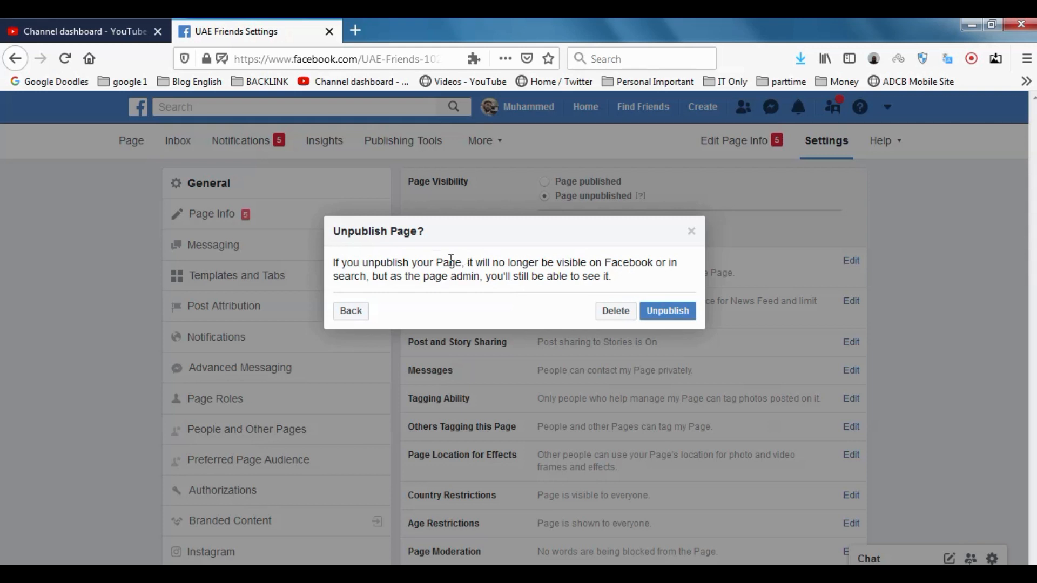
mouse_move(597, 265)
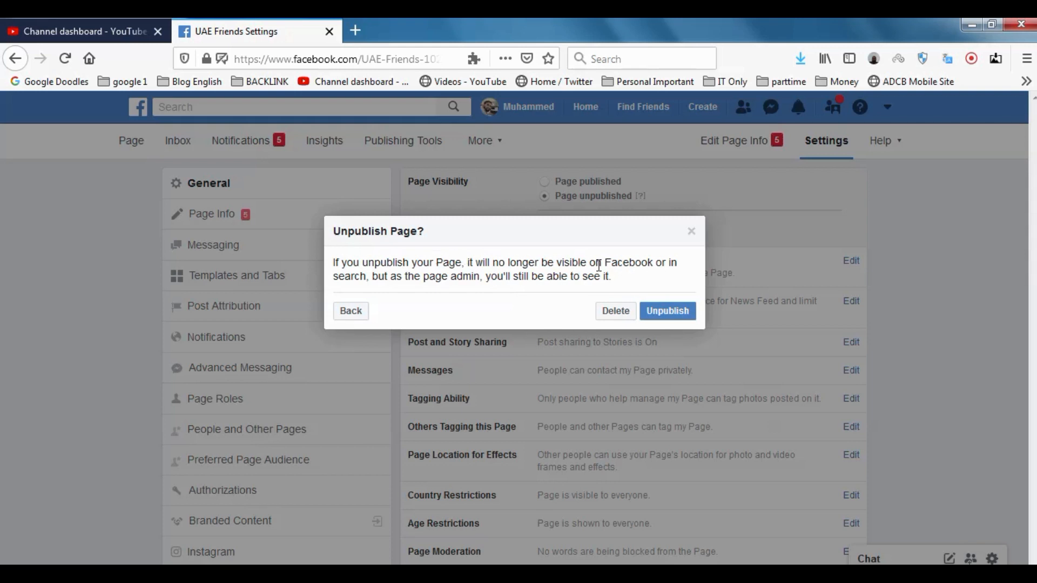
mouse_move(497, 280)
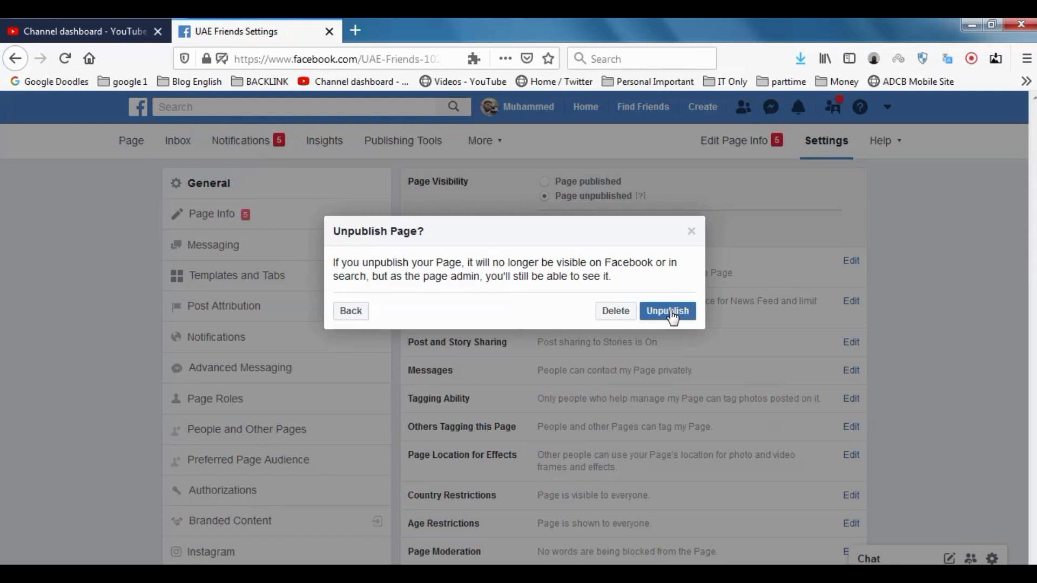
click(667, 311)
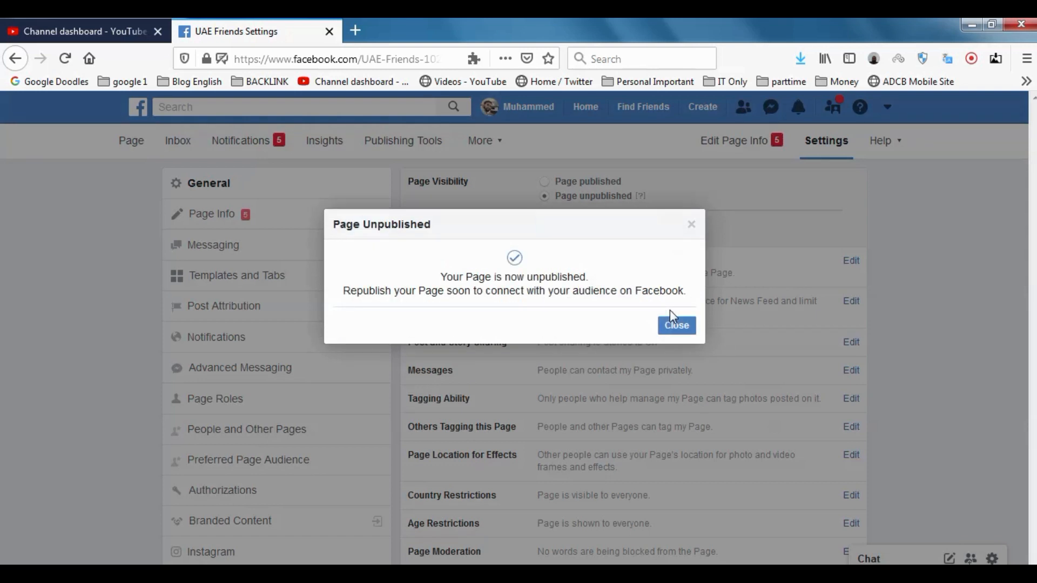
click(674, 325)
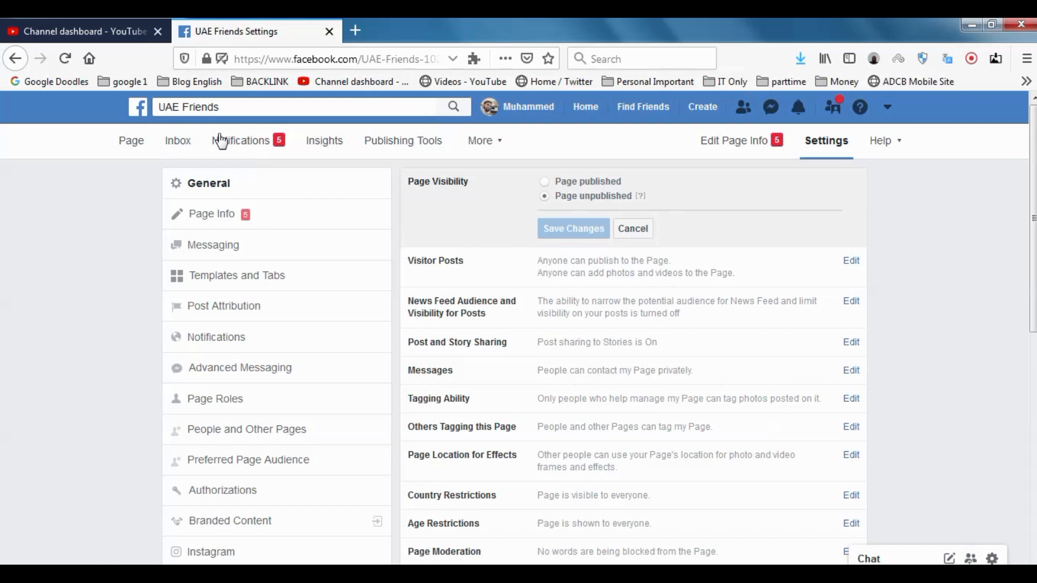
Step: Load the UAE Friends page URL in a Firefox private window, reaching only a login prompt in English (UK)
click(131, 141)
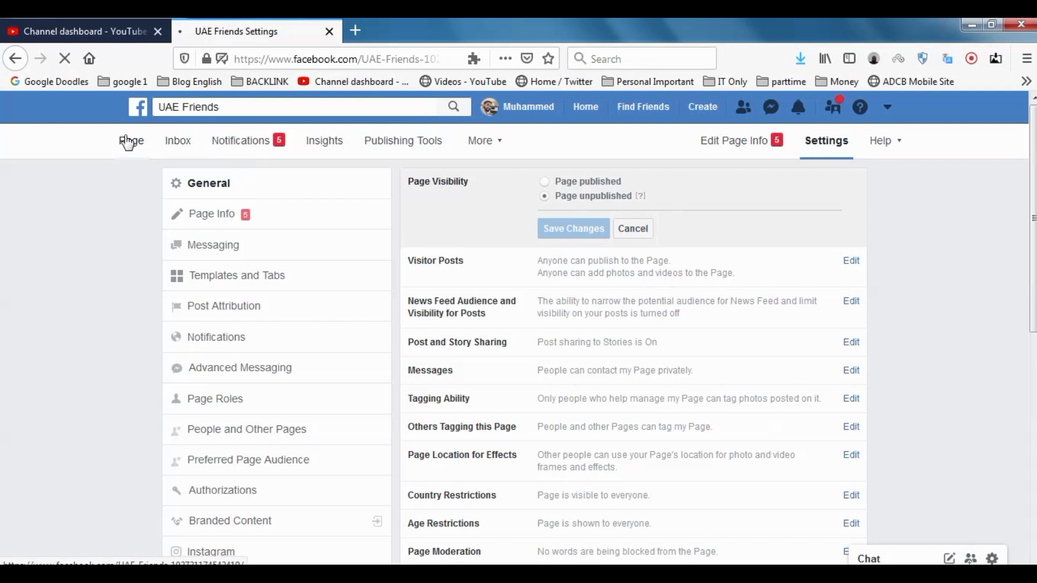
click(131, 141)
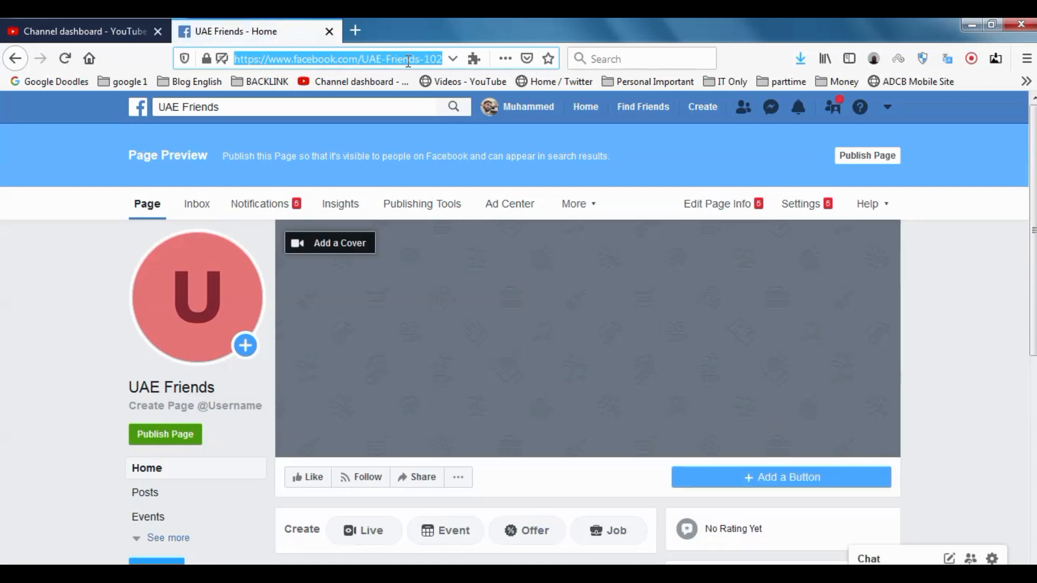
click(1021, 58)
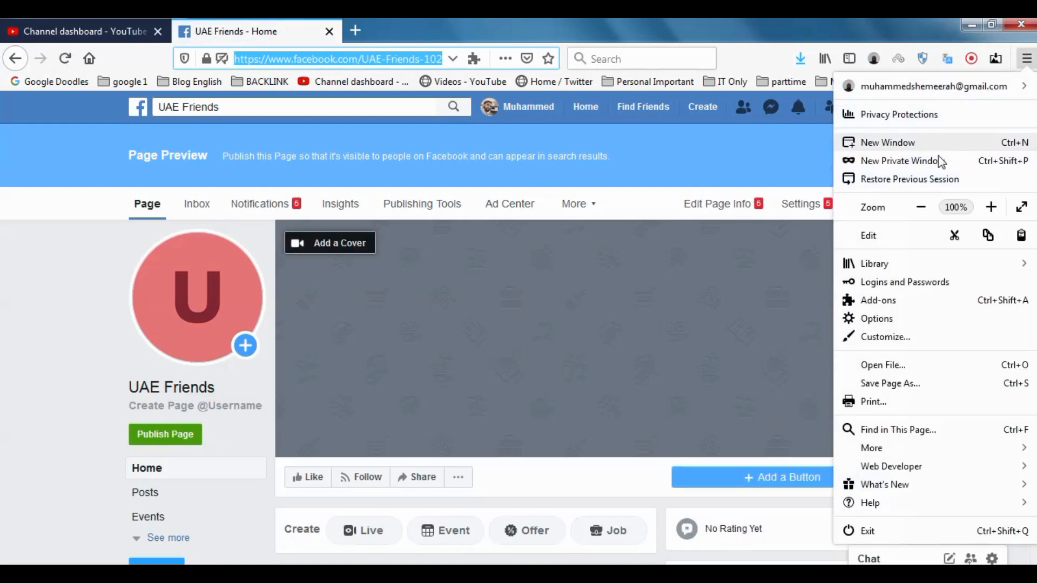
click(899, 161)
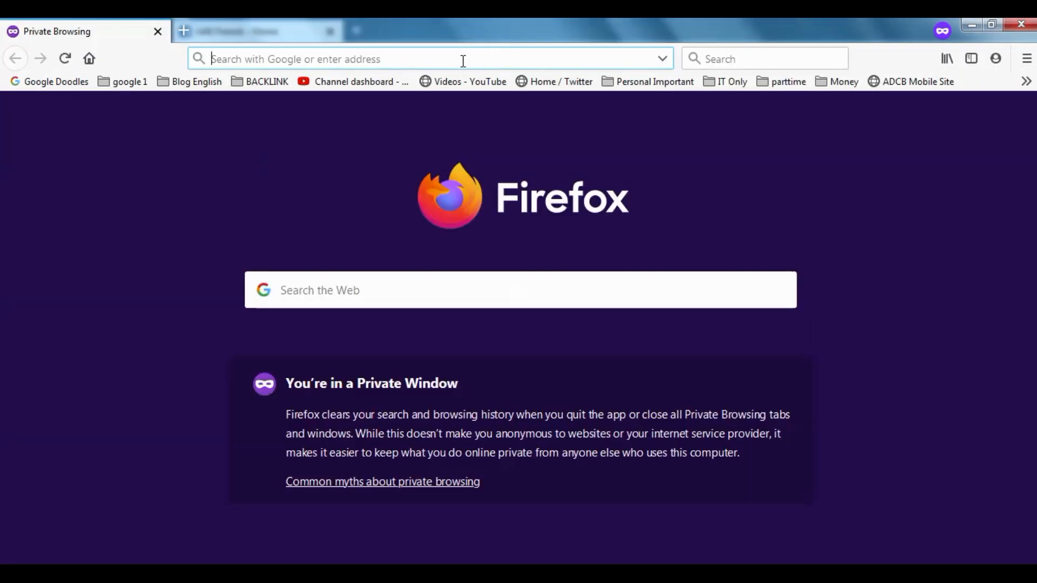
text(https://www.facebook.com/UAE-Friends-102731174542419/?modal=admin_todo_tour)
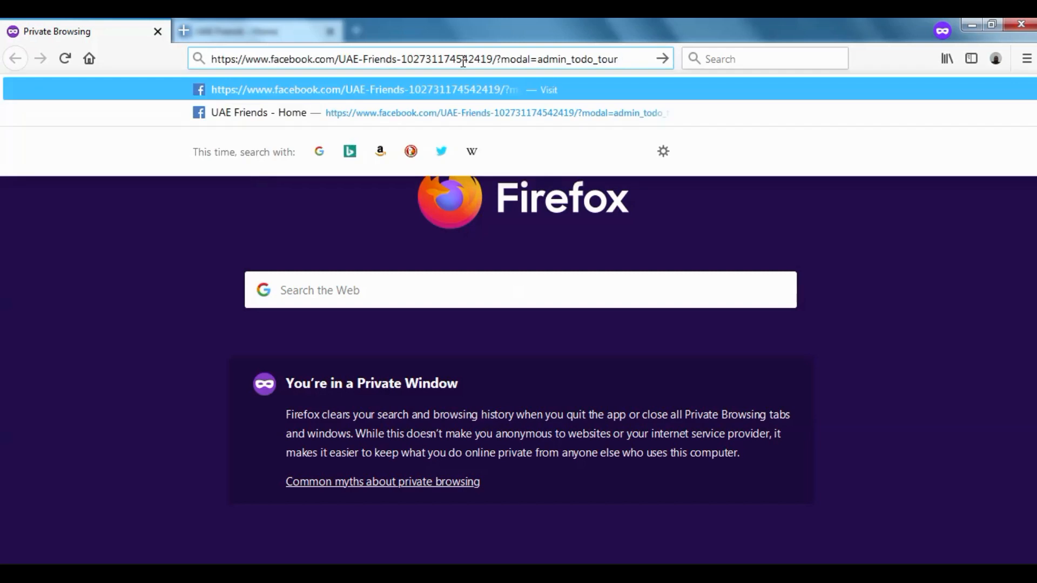
click(360, 90)
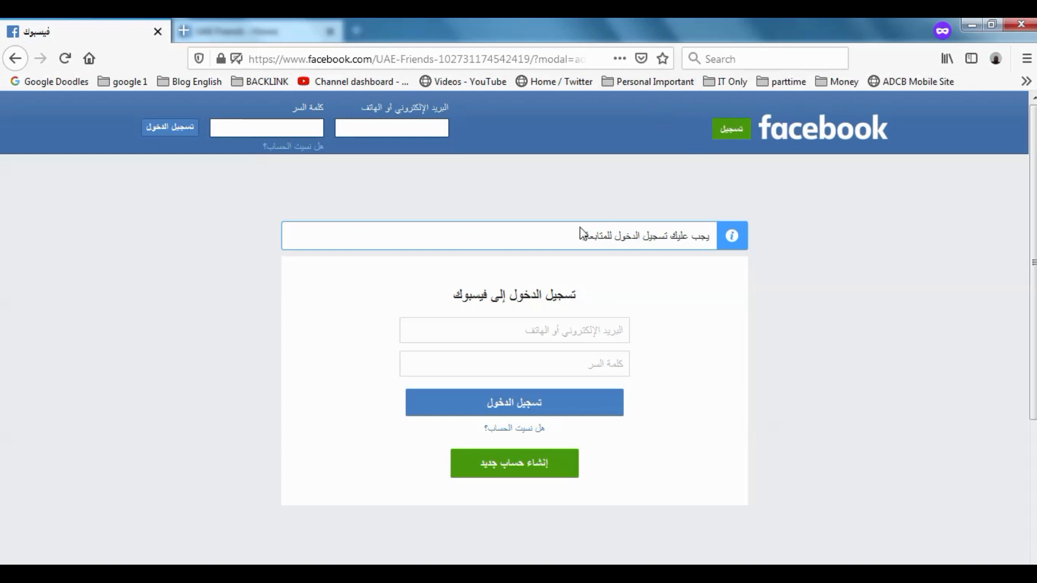
mouse_move(771, 250)
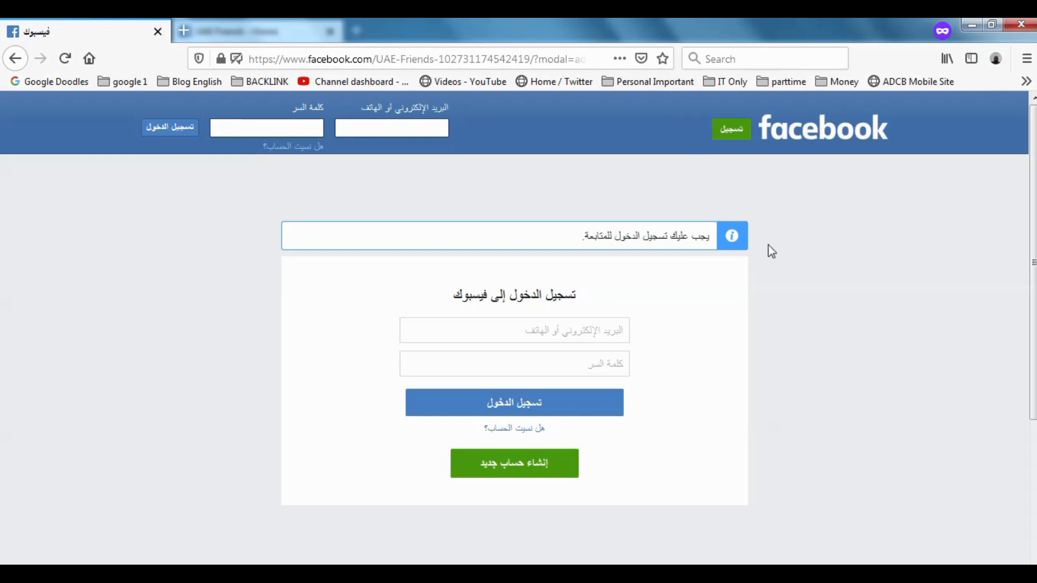
mouse_move(759, 302)
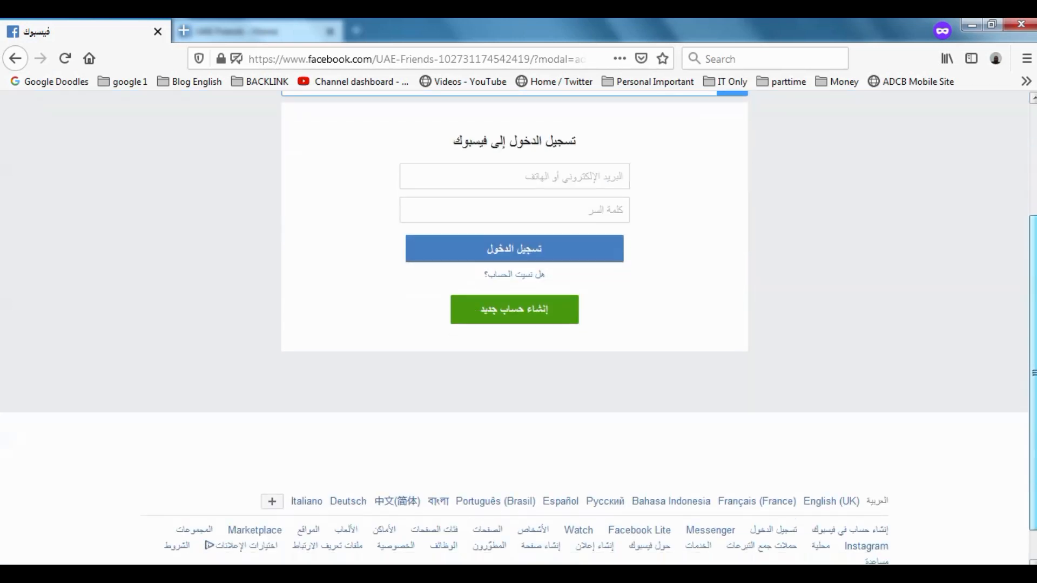
scroll(down, 3)
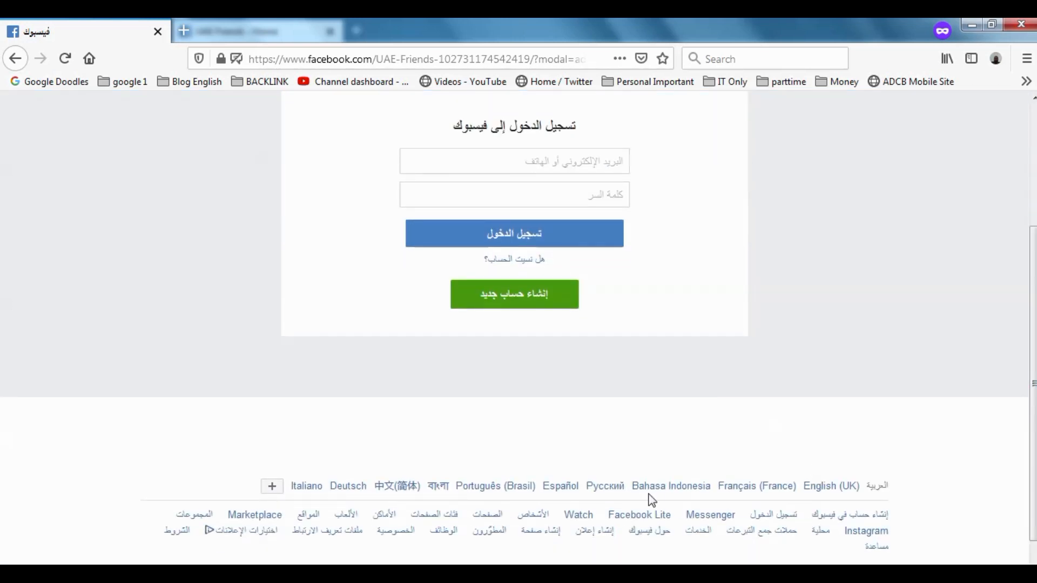
click(830, 485)
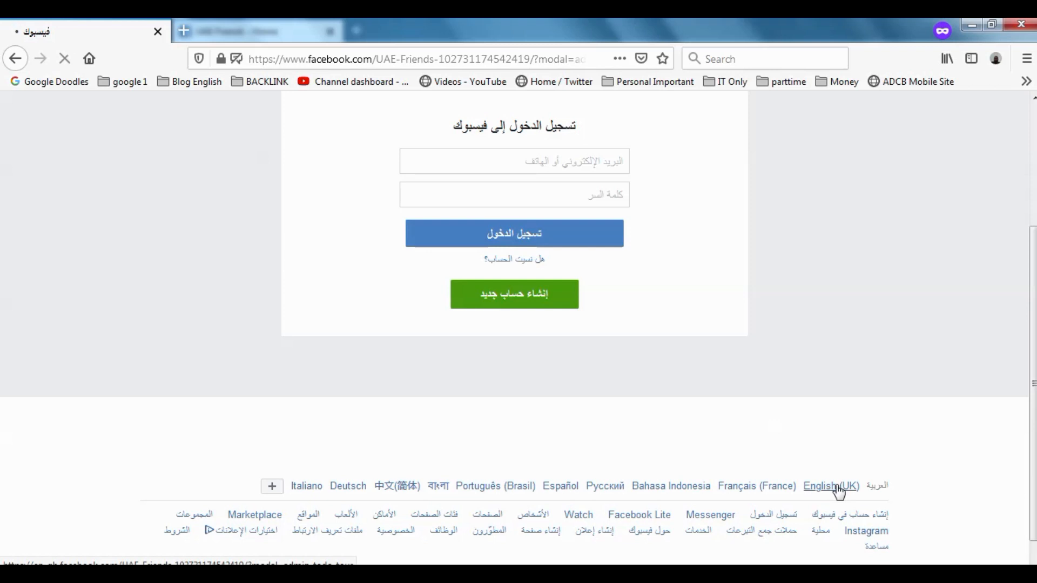
Step: Load the Dubai Fans page URL logged out, then return to its signed-in admin home tab
click(829, 485)
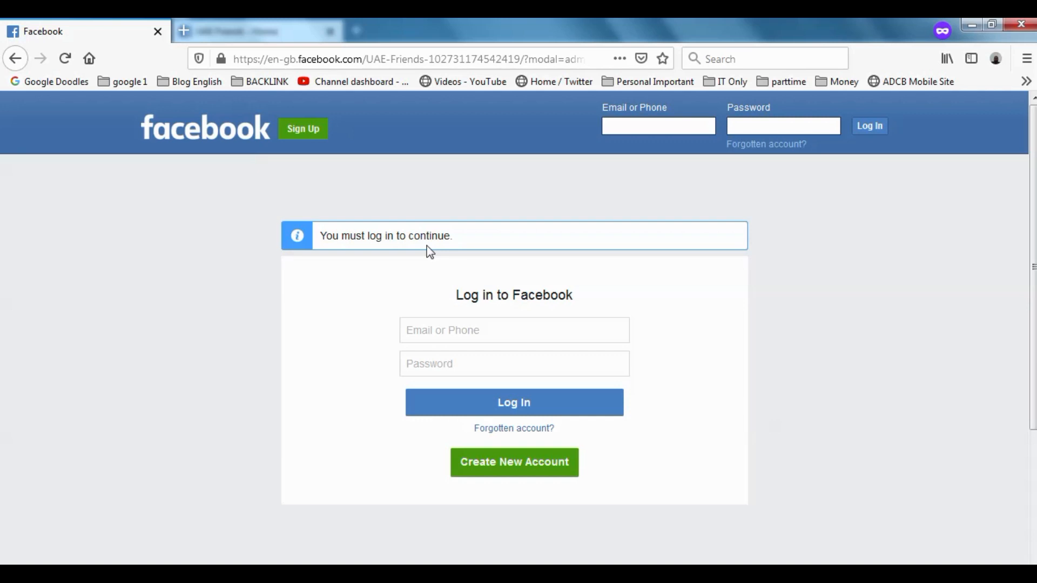
mouse_move(894, 71)
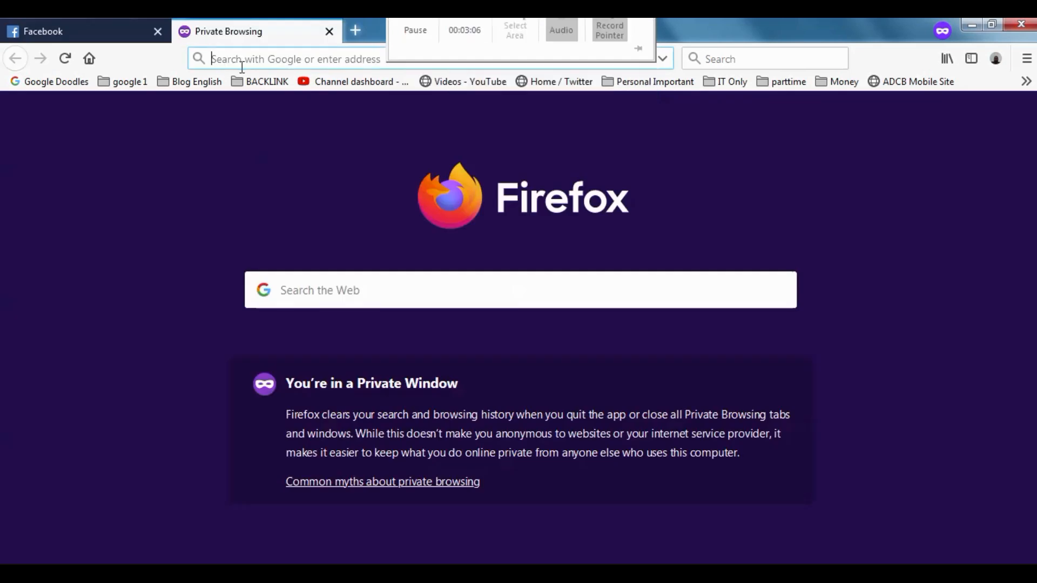
text(https://www.facebook.com/Dubai-Fans-111510303654567/?modal=admin_todo_tour)
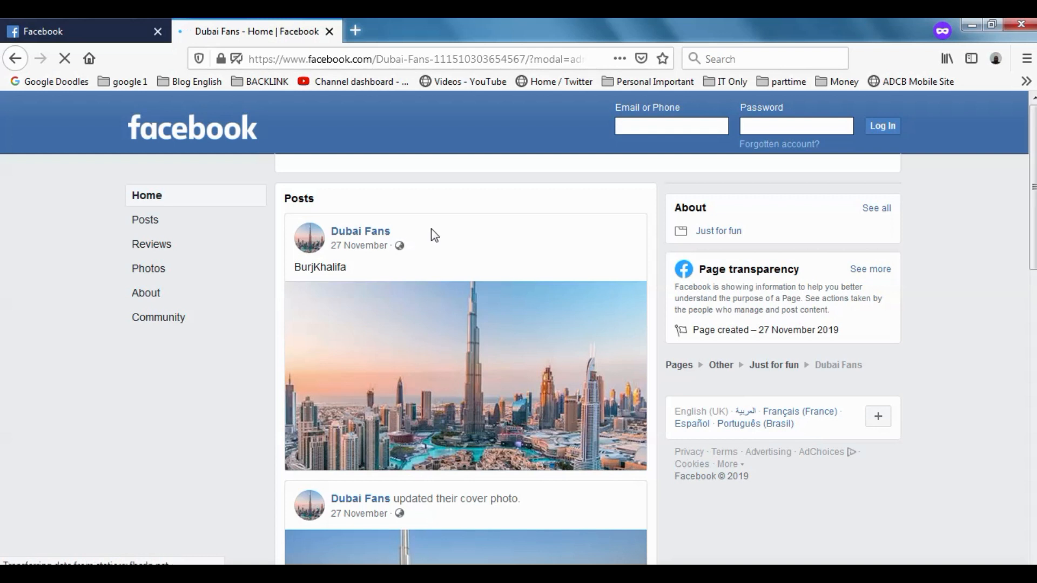
scroll(down, 3)
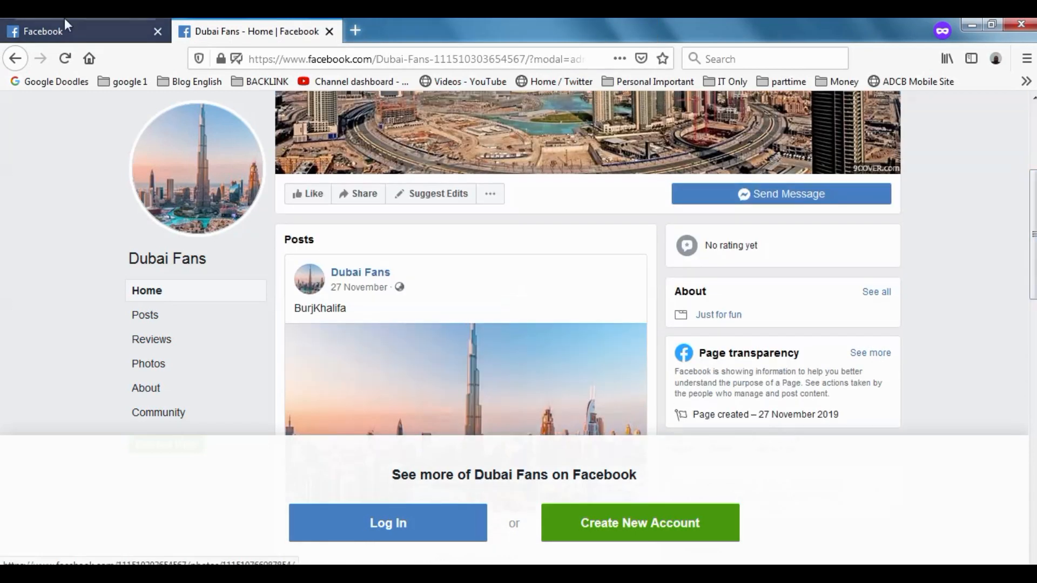
click(387, 522)
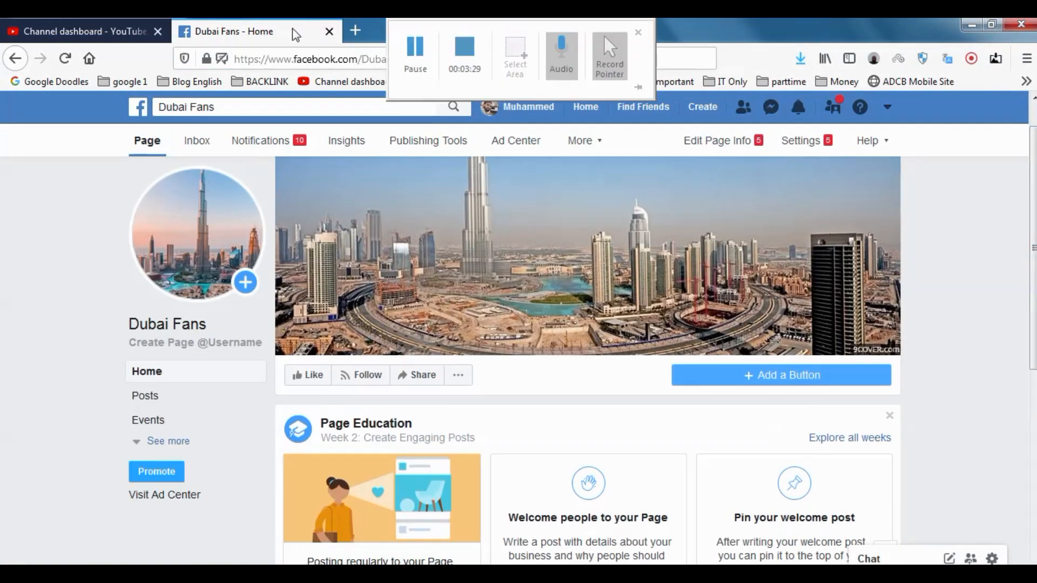
Step: Switch to the unpublished UAE Friends page from the account menu and review its preview notice
click(885, 107)
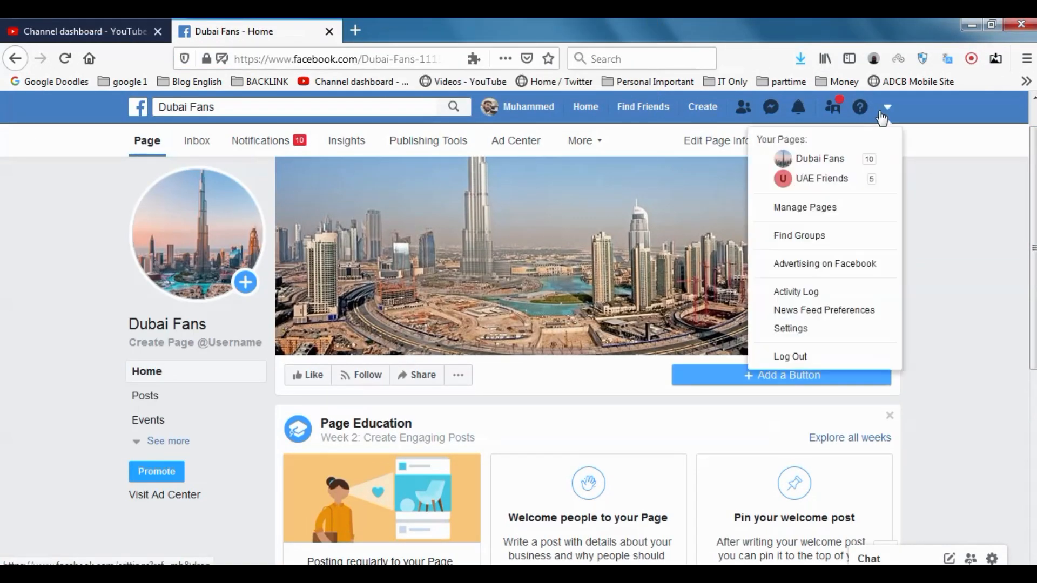
click(821, 178)
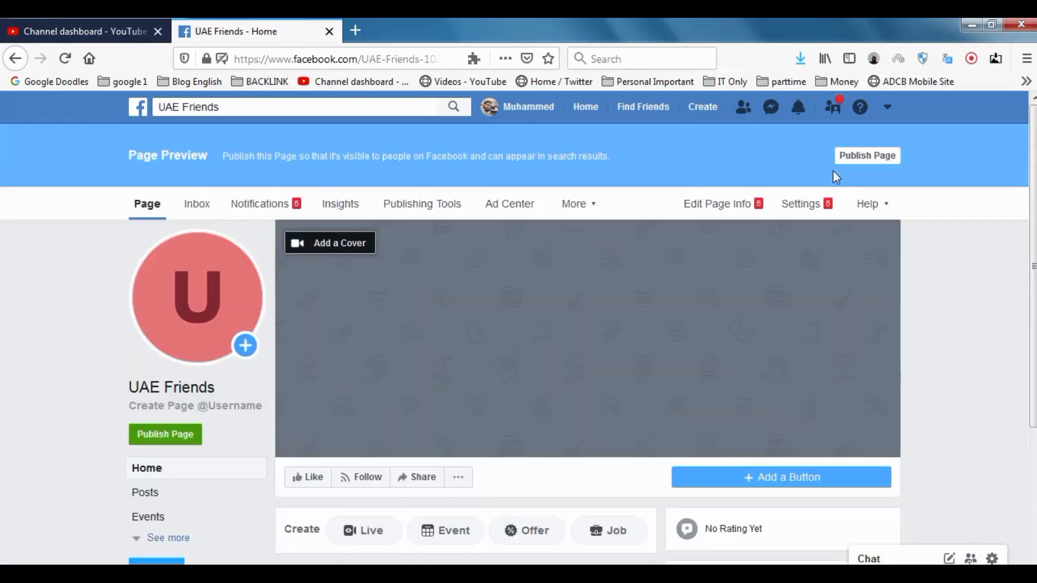
scroll(down, 3)
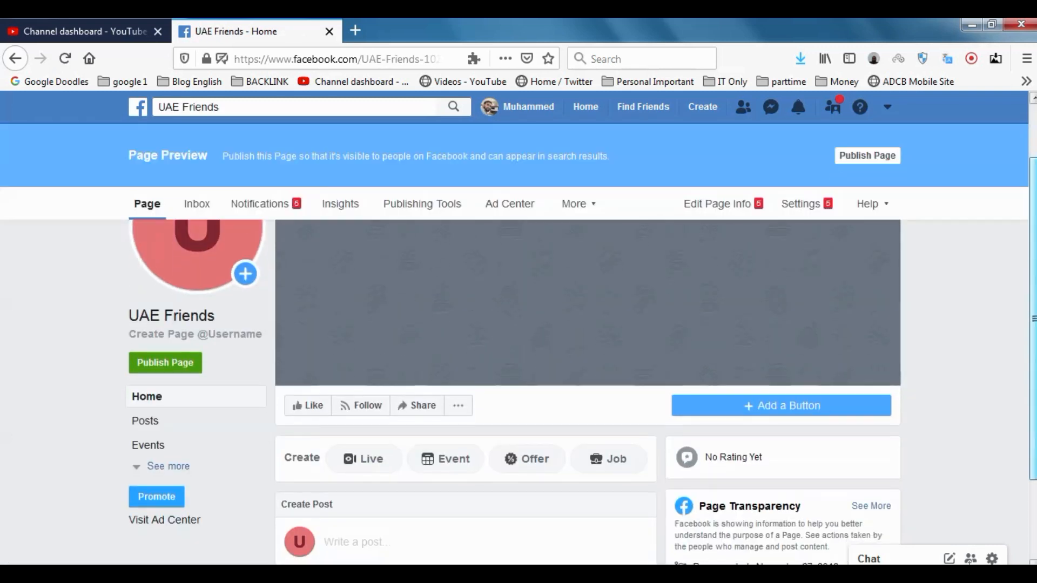
scroll(down, 3)
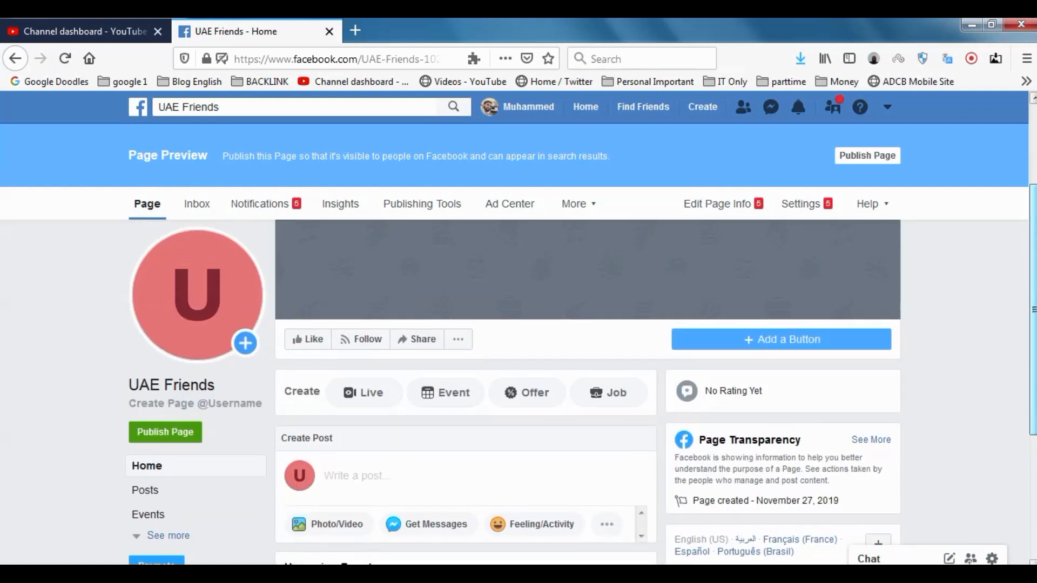
scroll(down, 3)
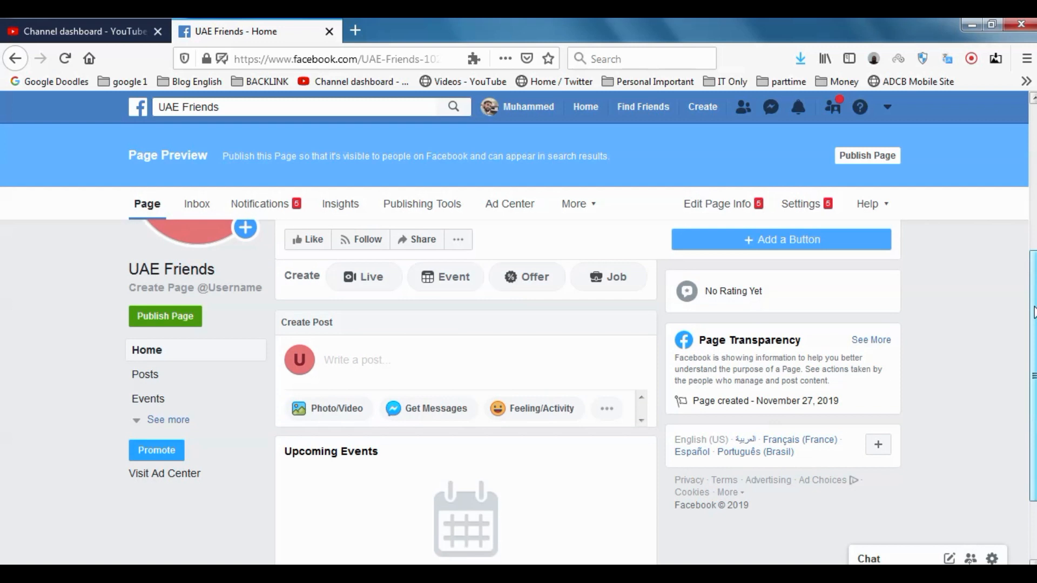
scroll(down, 3)
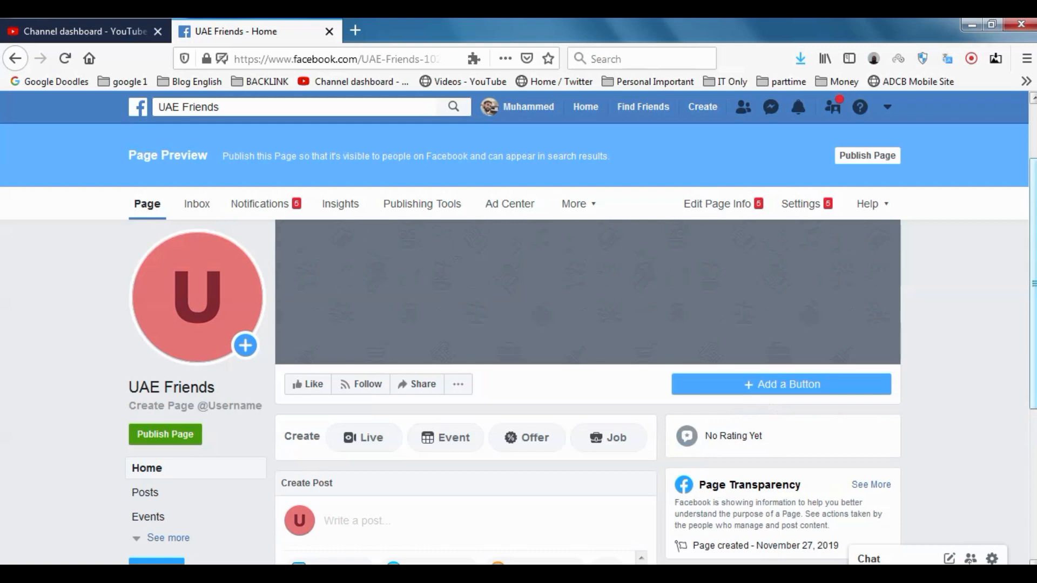
mouse_move(916, 288)
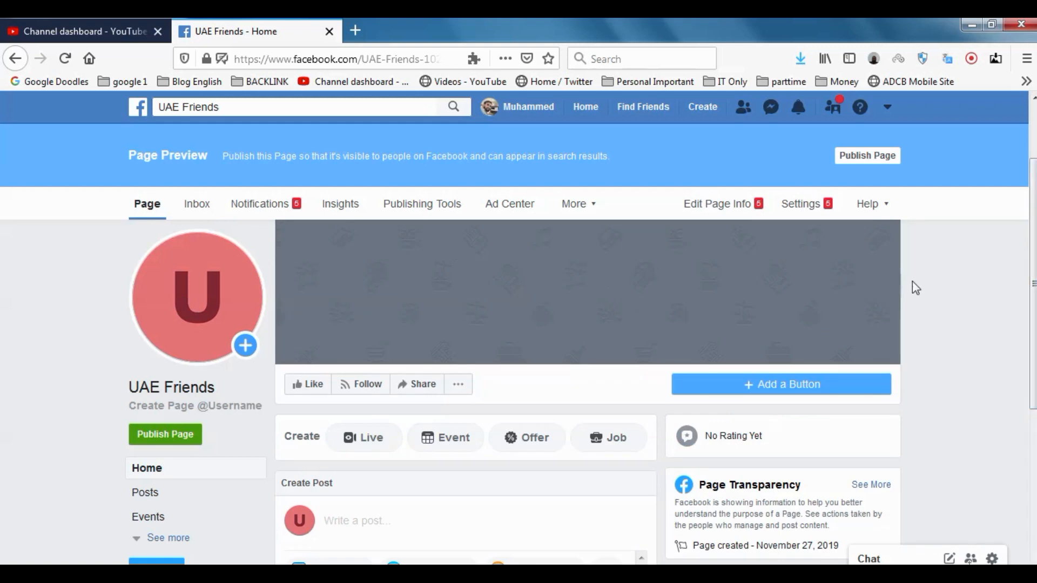
Step: In UAE Friends general settings, expand the Remove Page option with its 14-day restore note
click(800, 203)
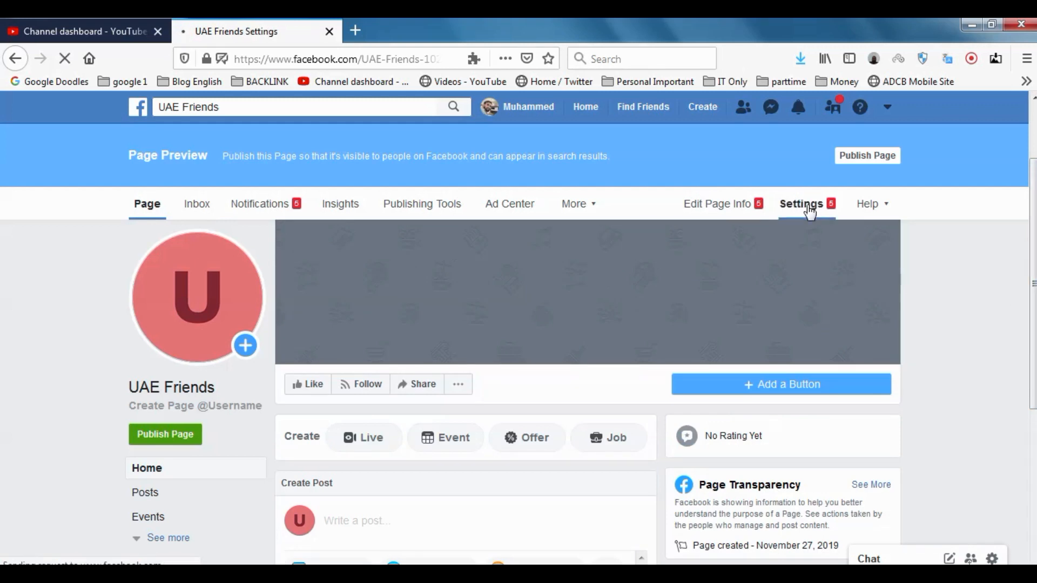
click(800, 204)
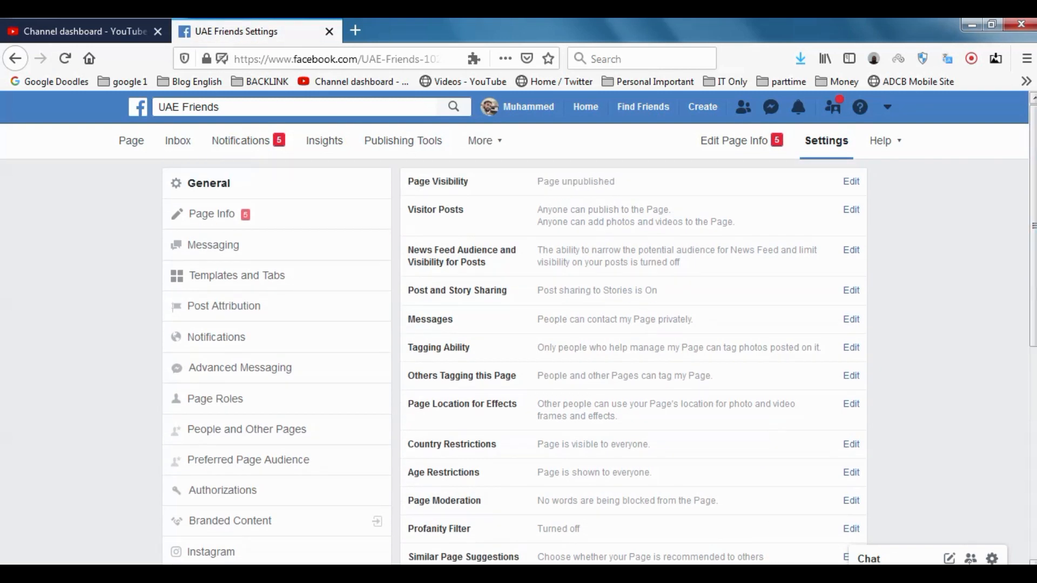
scroll(down, 3)
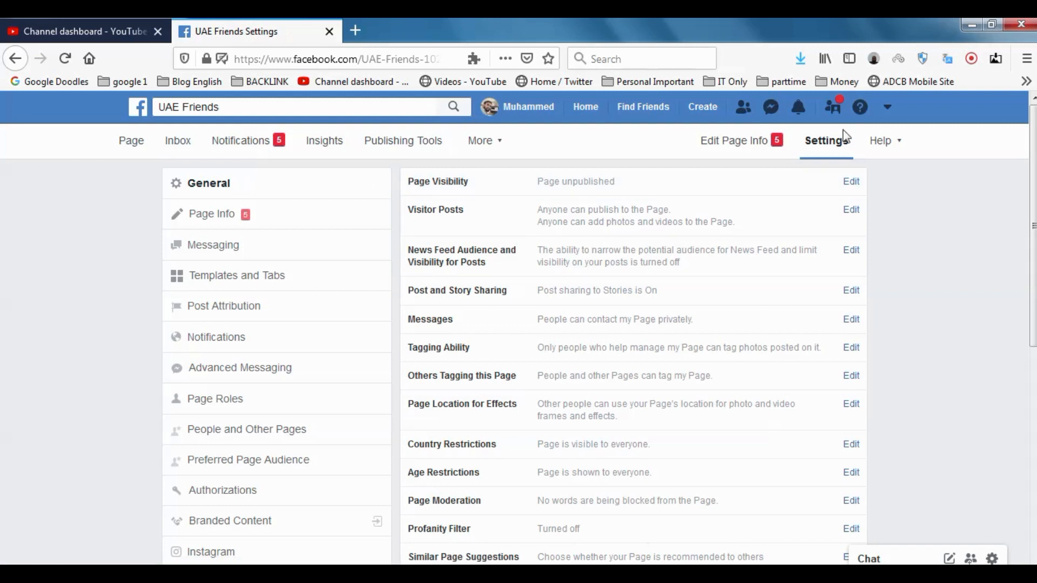
scroll(down, 3)
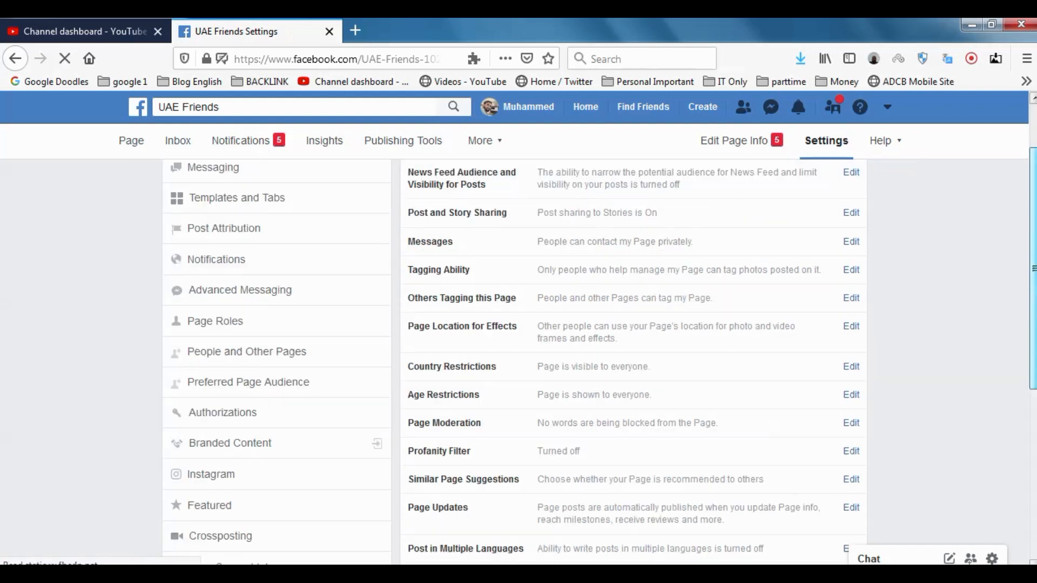
scroll(down, 3)
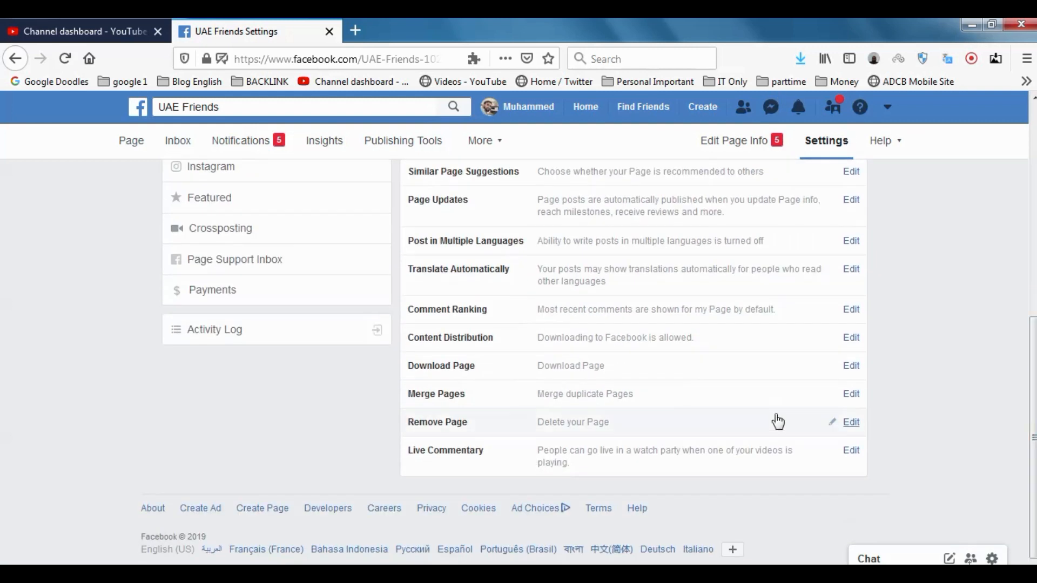
mouse_move(642, 411)
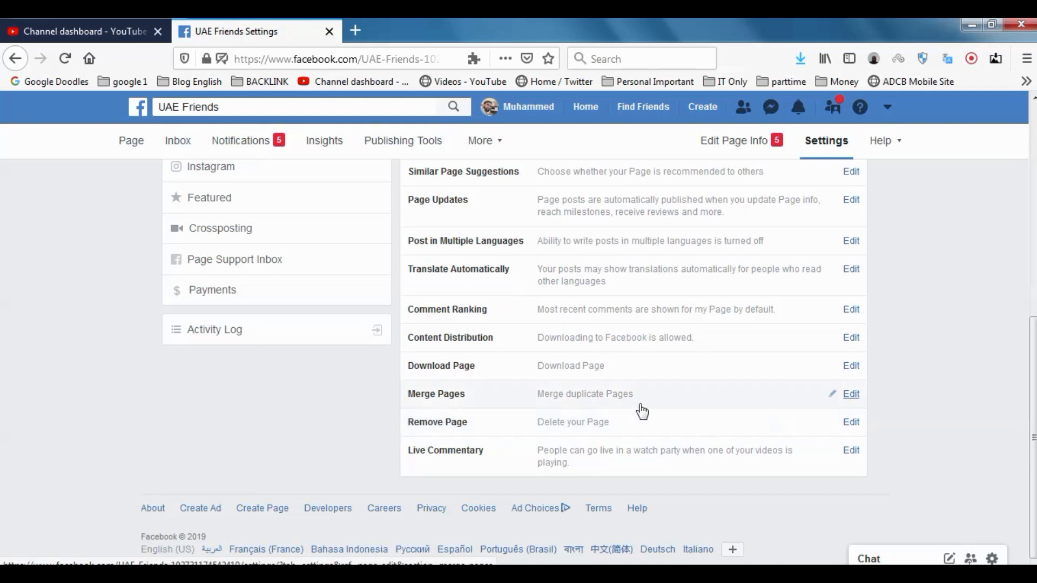
click(851, 423)
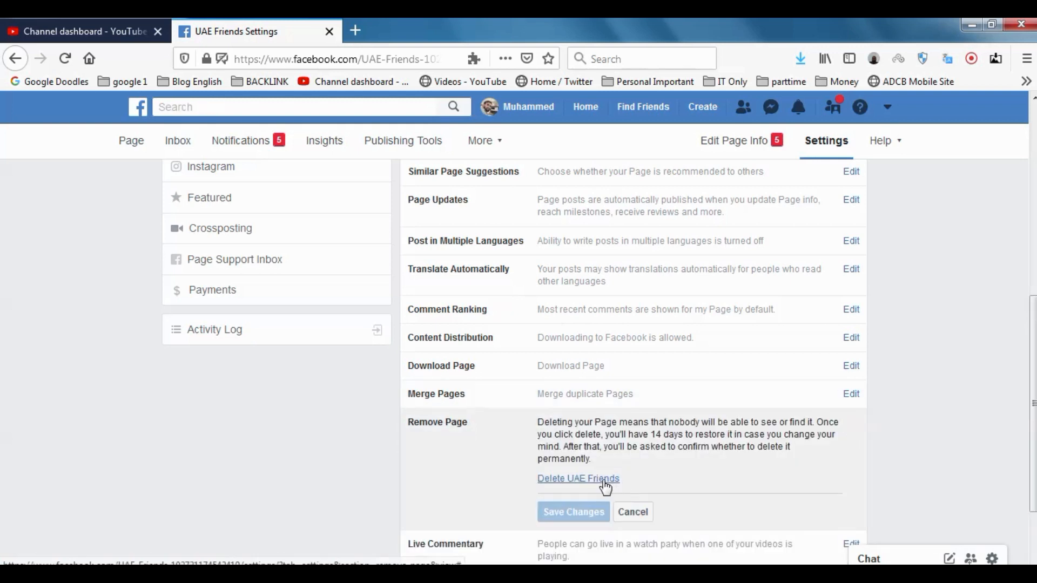
mouse_move(584, 482)
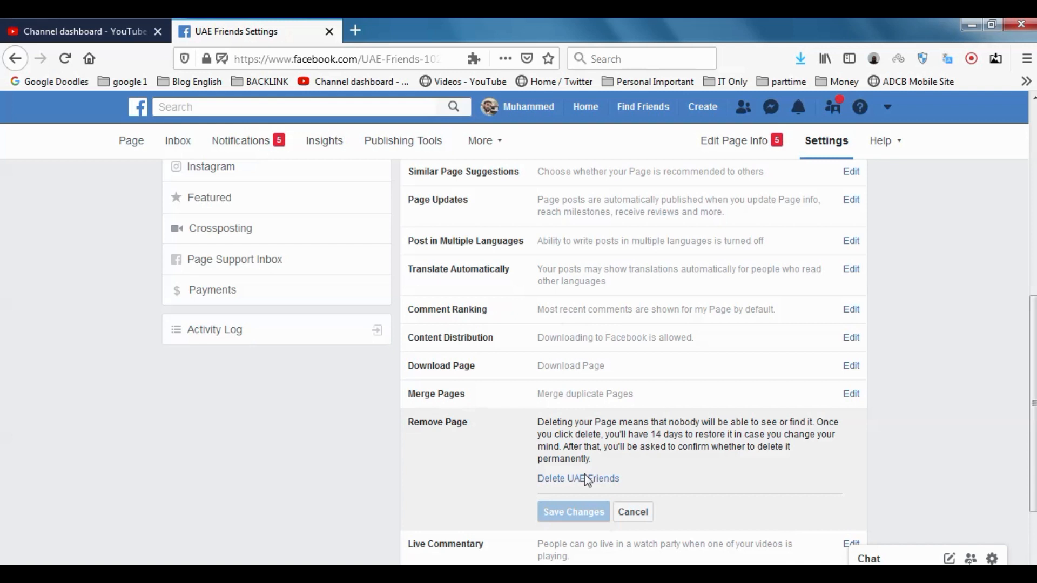
mouse_move(614, 479)
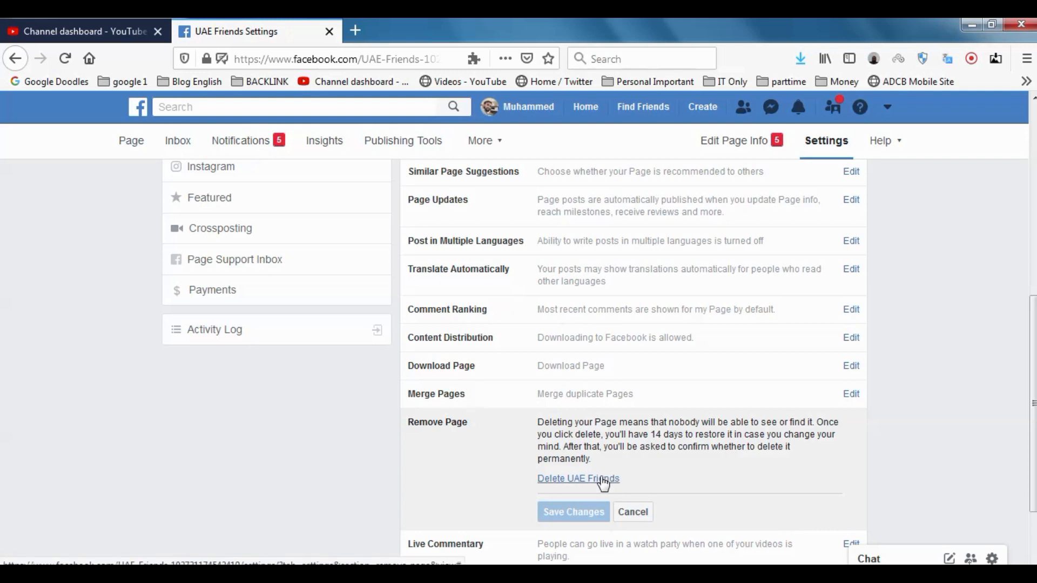
Step: Delete UAE Friends, confirm with Delete Page, and acknowledge the 14-day deletion mode notice
click(576, 479)
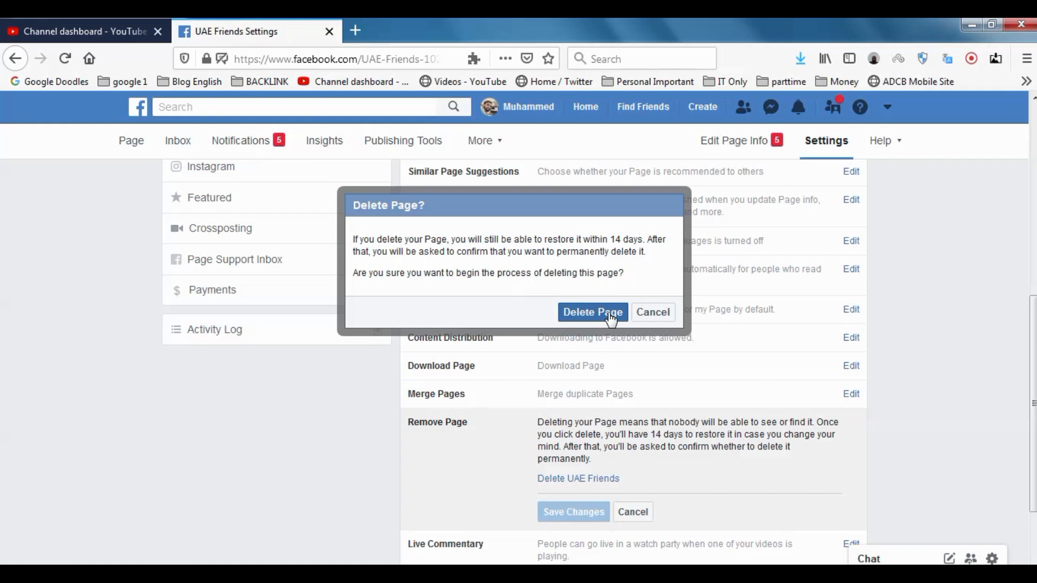
click(592, 312)
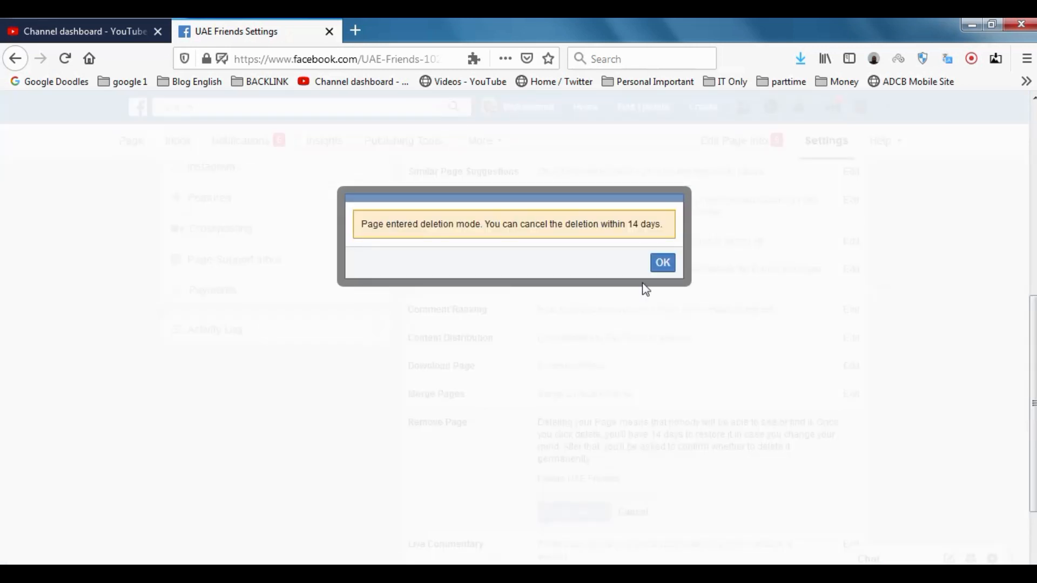
click(662, 261)
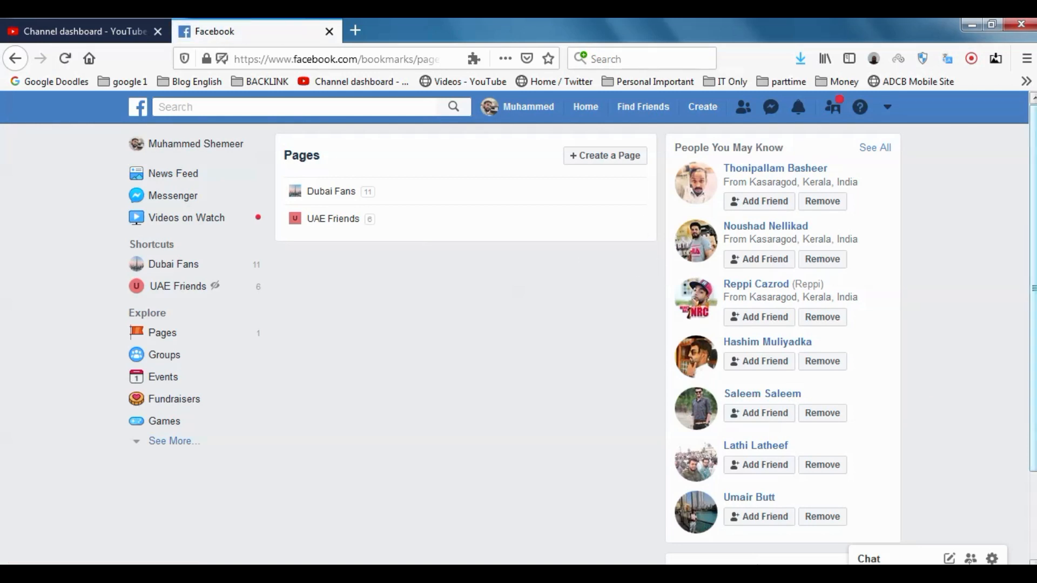
scroll(down, 3)
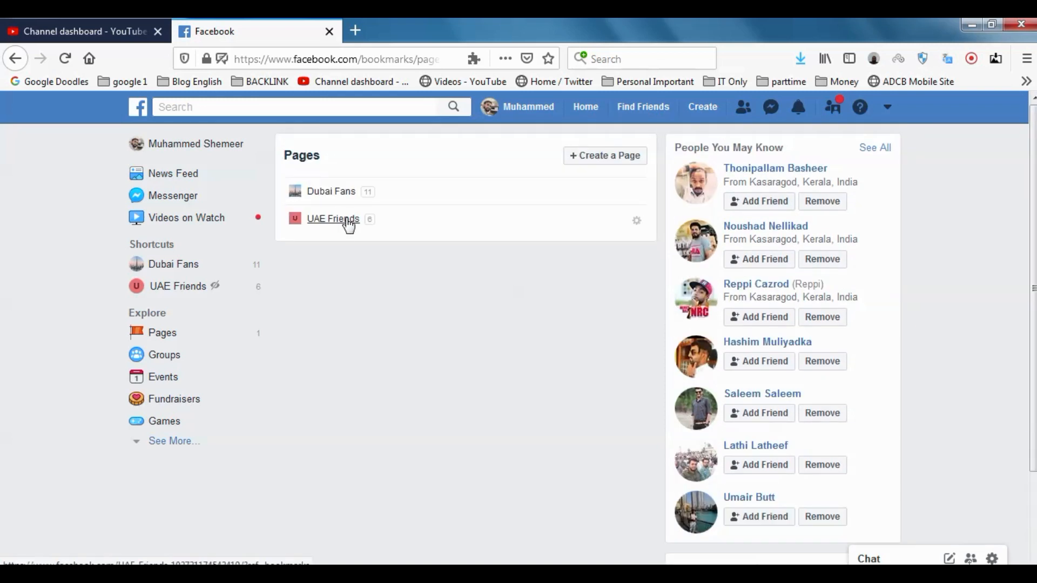
Step: Reopen UAE Friends from the Pages list and view its 'scheduled for deletion in 14 days' banner
click(333, 220)
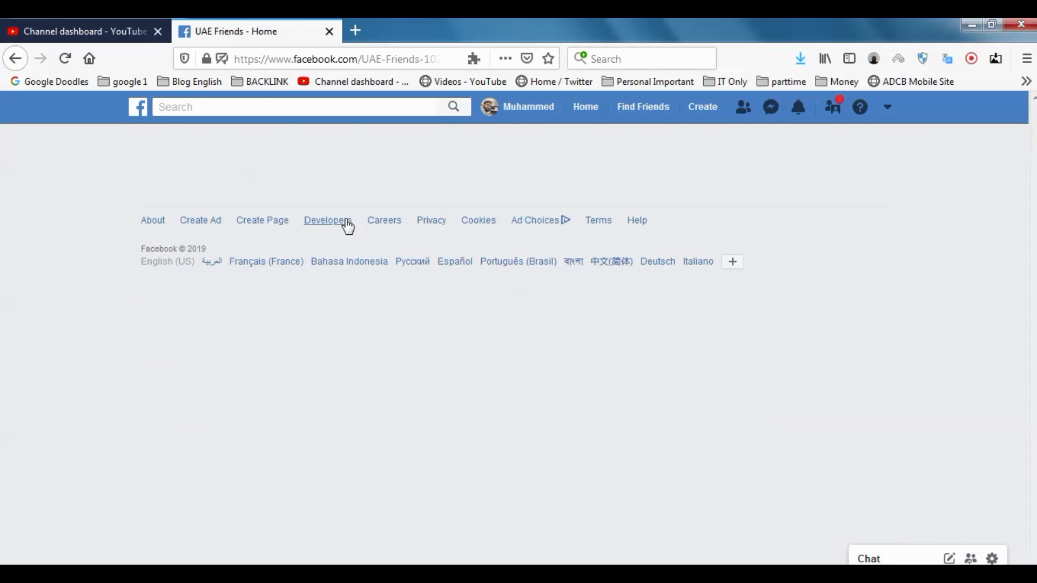
mouse_move(802, 285)
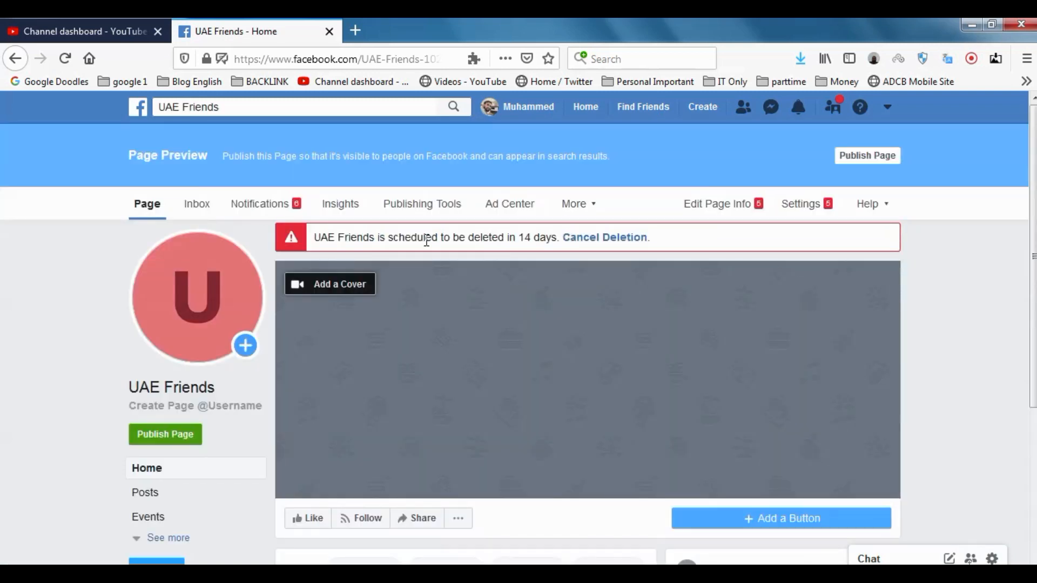
mouse_move(605, 238)
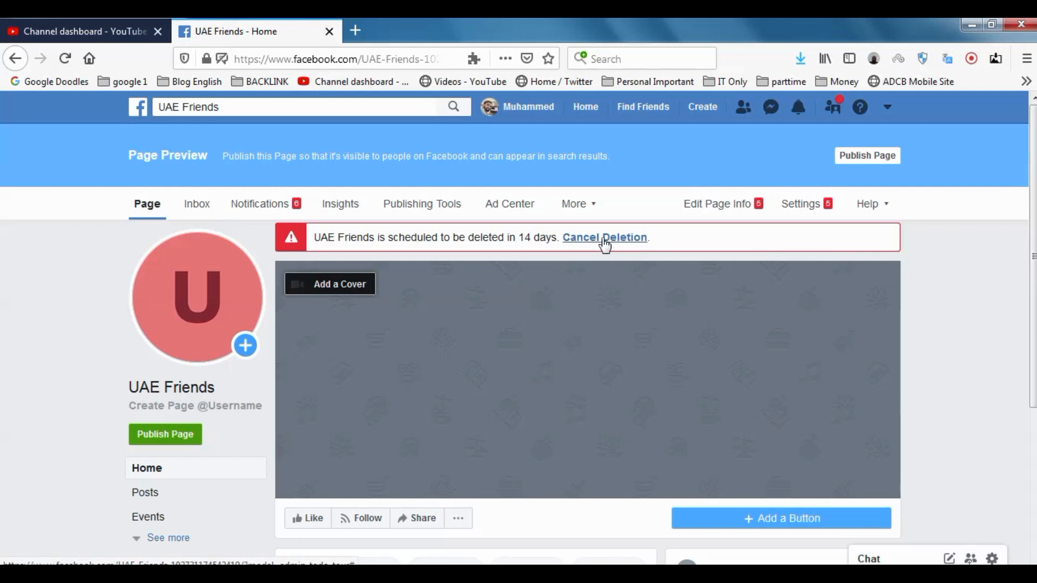
mouse_move(861, 168)
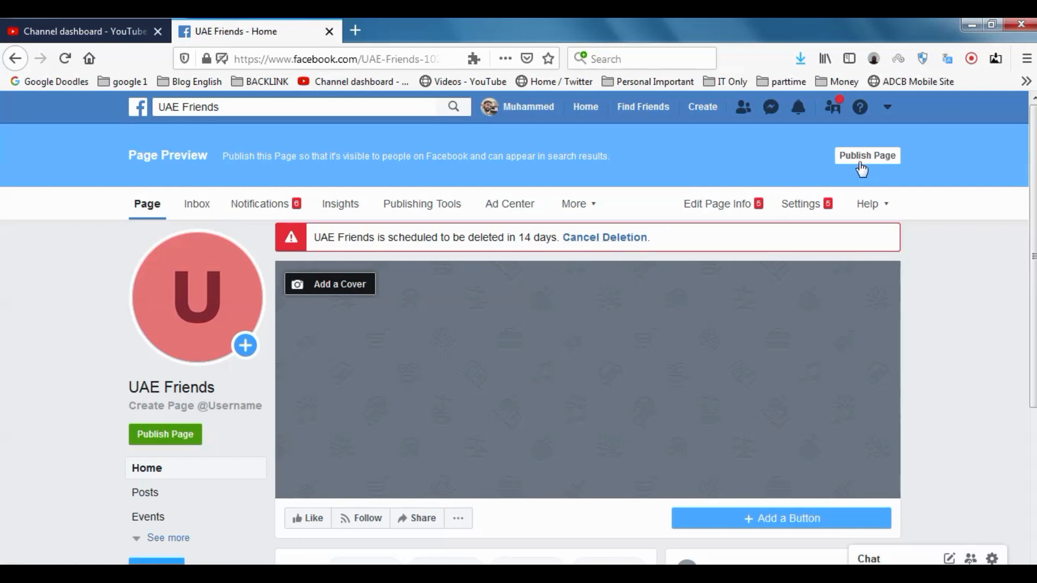
mouse_move(857, 164)
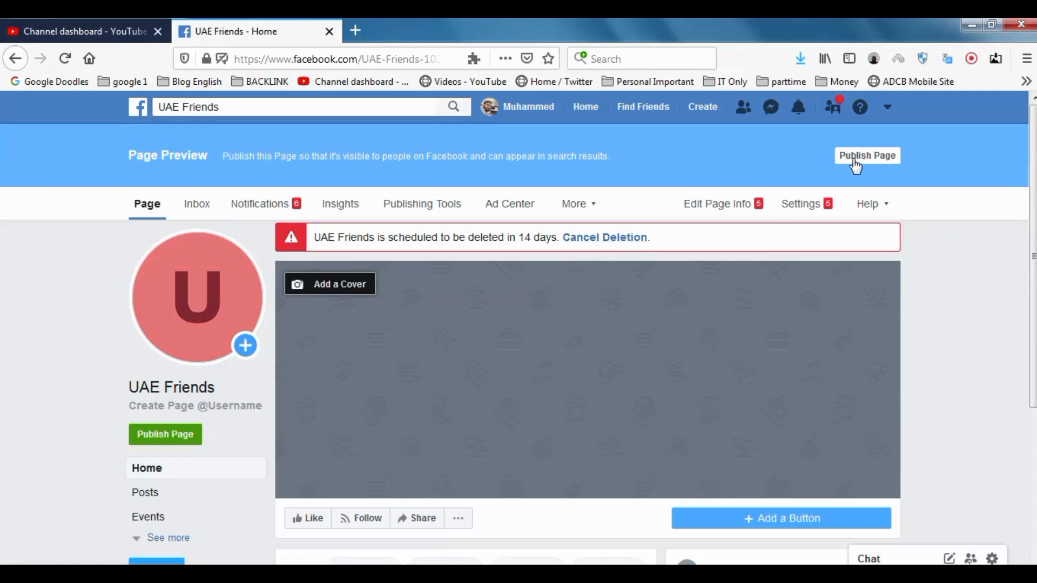
mouse_move(661, 252)
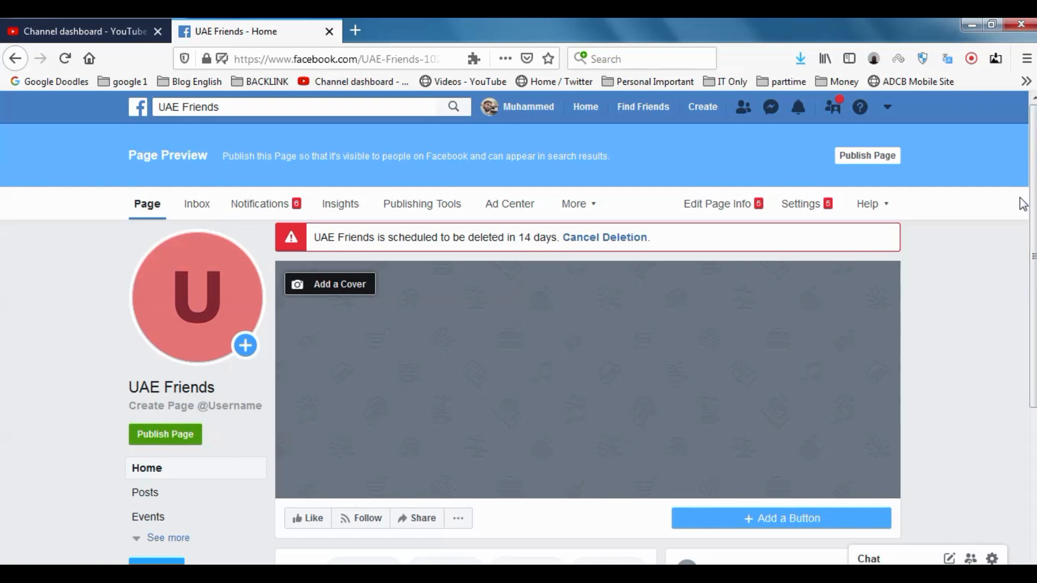
scroll(down, 3)
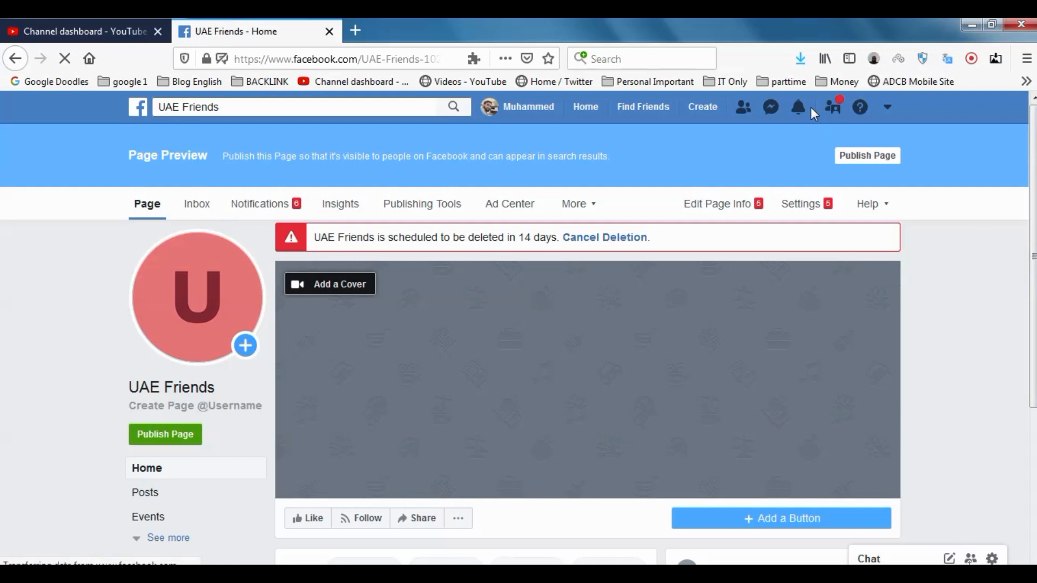
scroll(down, 3)
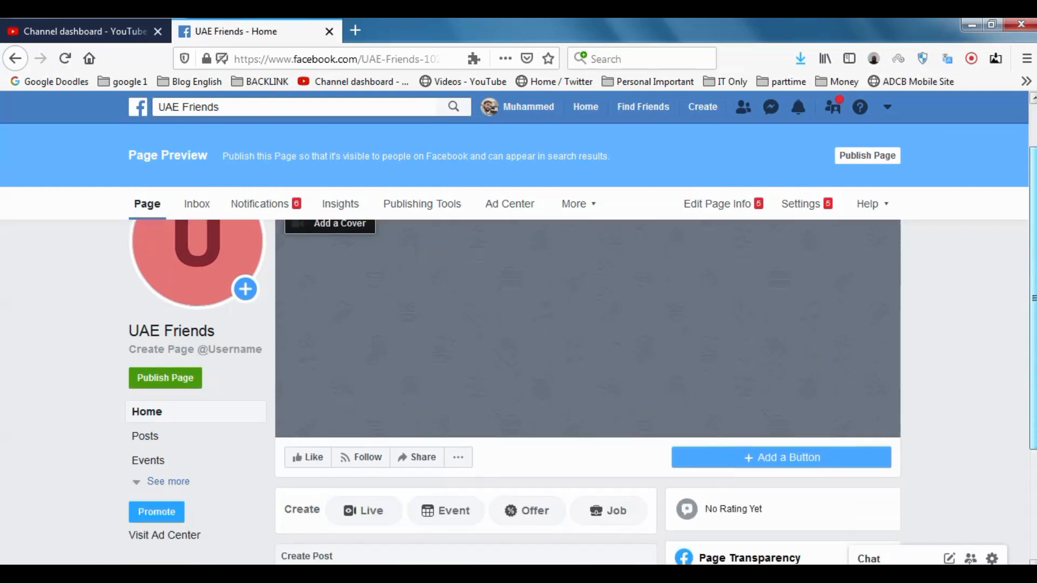
scroll(down, 3)
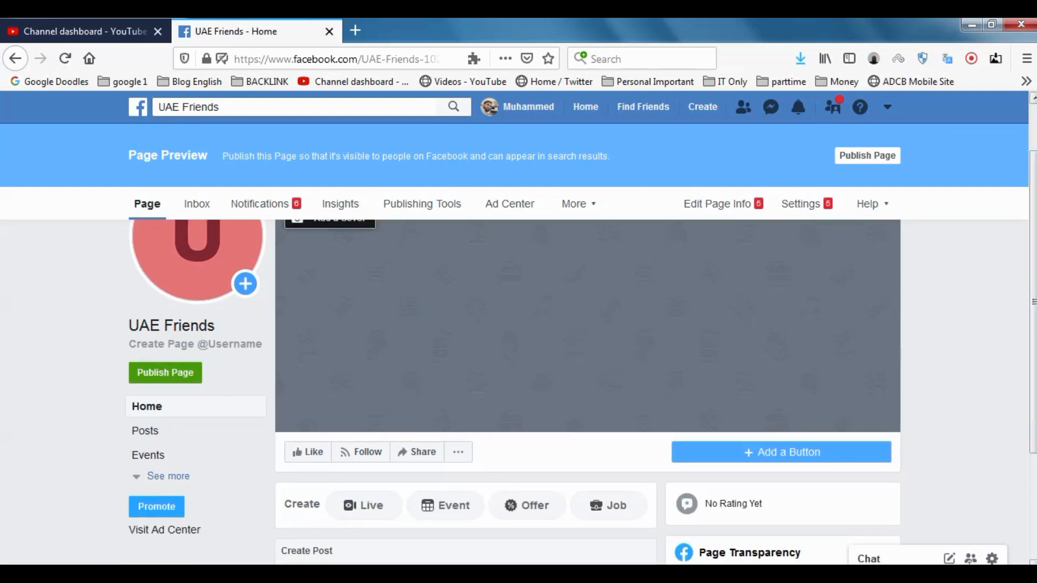